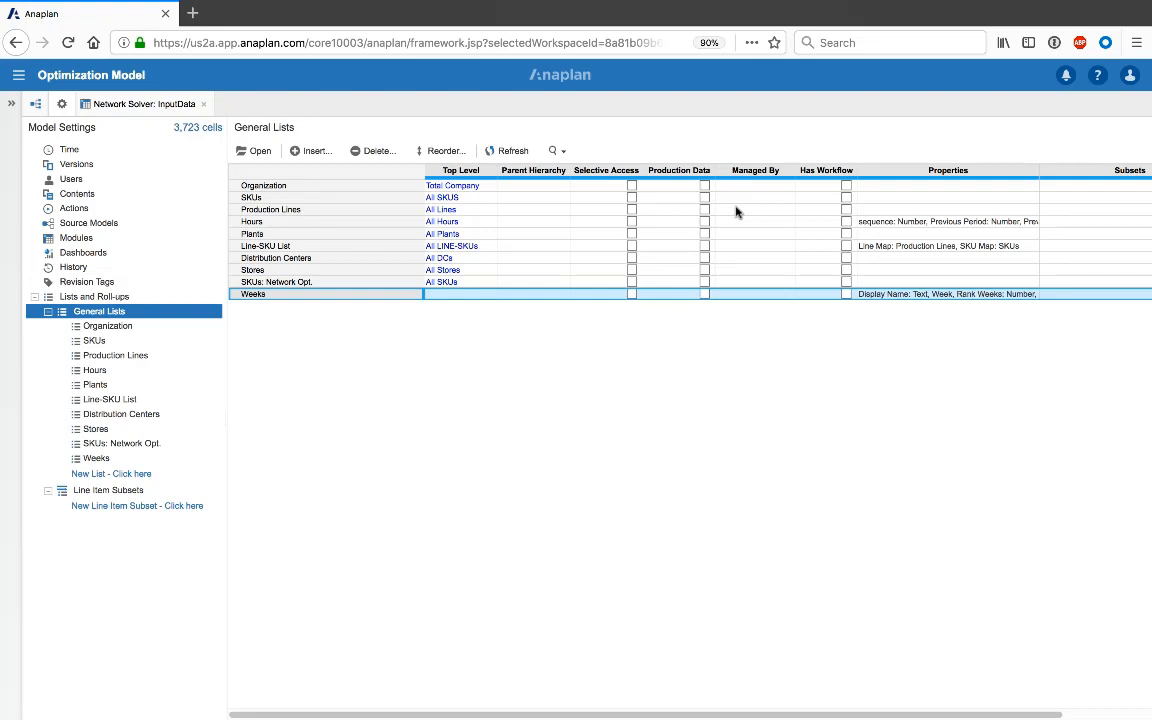
{"action": "mouse_move", "coordinate": [712, 216]}
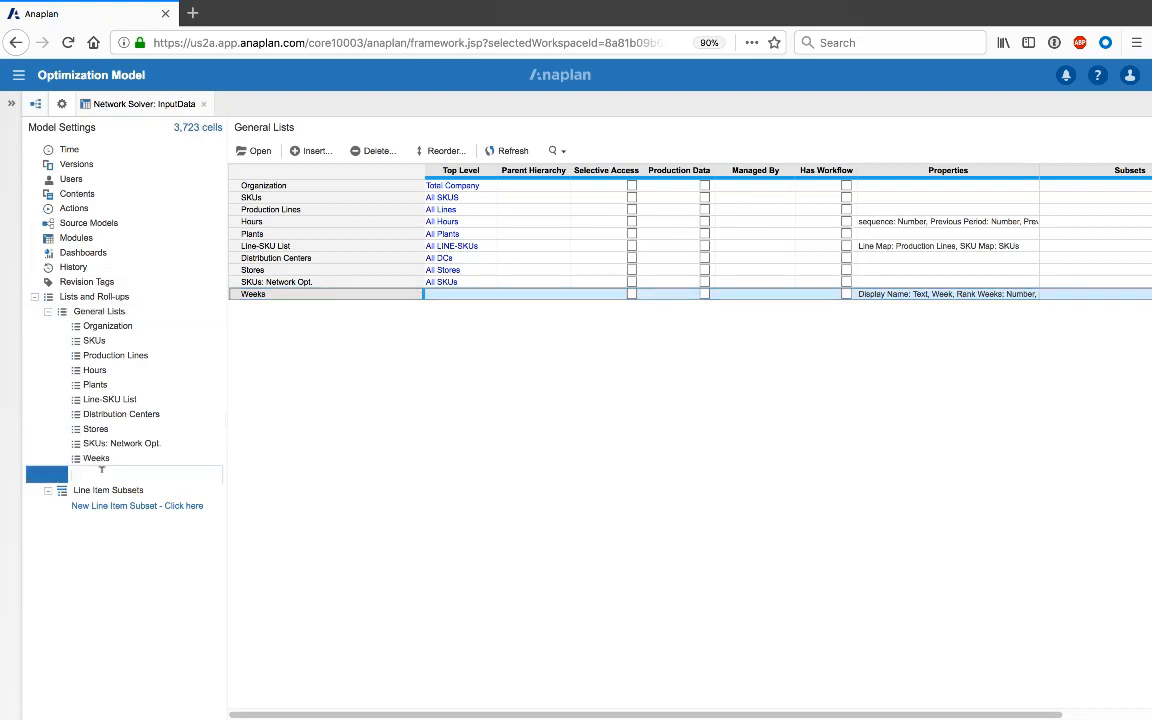
- Create a new general list named Months
{"action": "type", "text": "Months"}
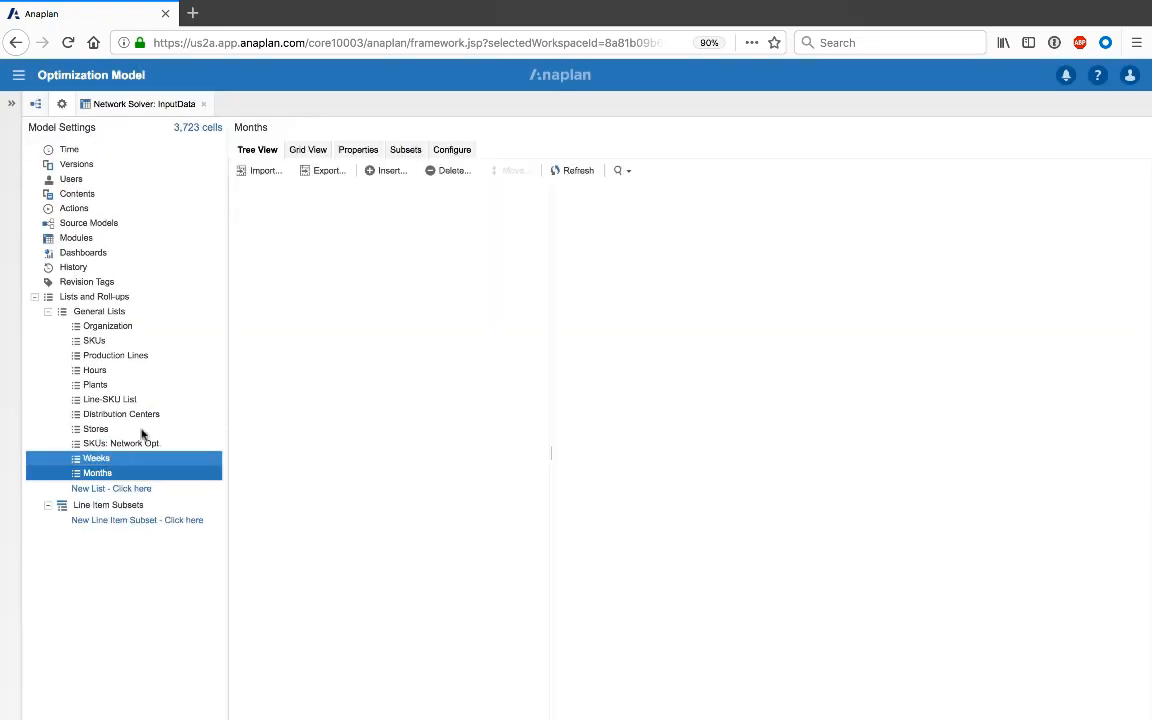
- Configure Months with top-level item All Months and convert it to a numbered list
{"action": "left_click", "coordinate": [452, 148]}
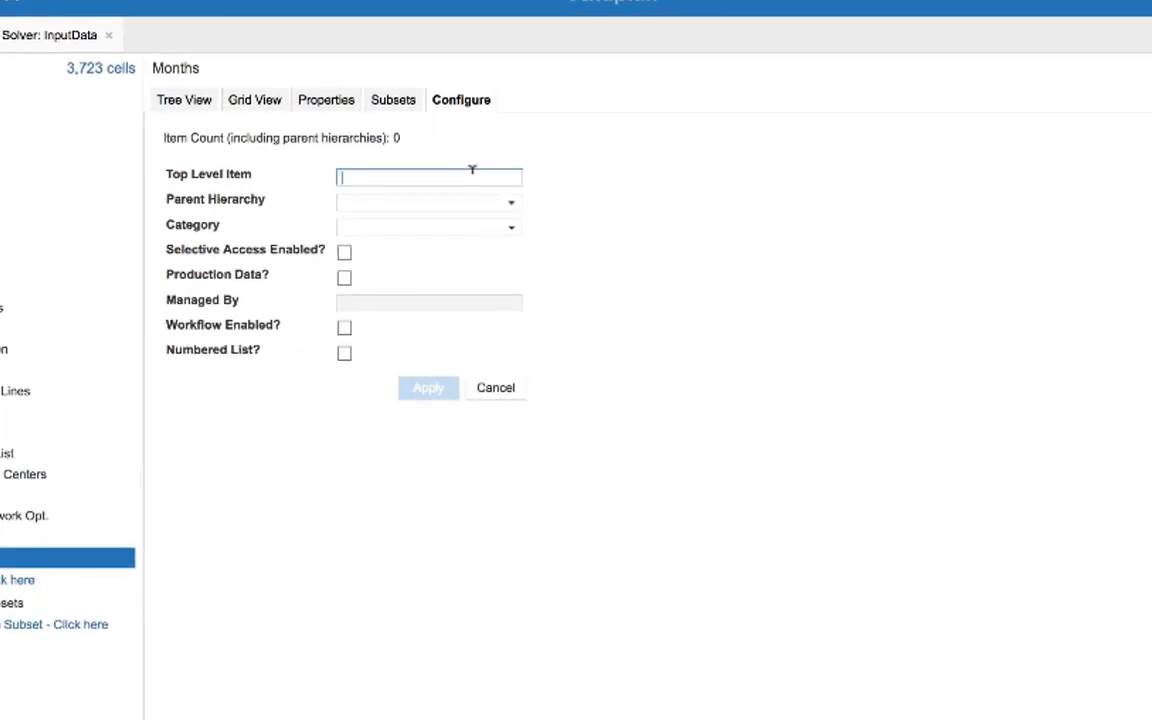
{"action": "type", "text": "All Months"}
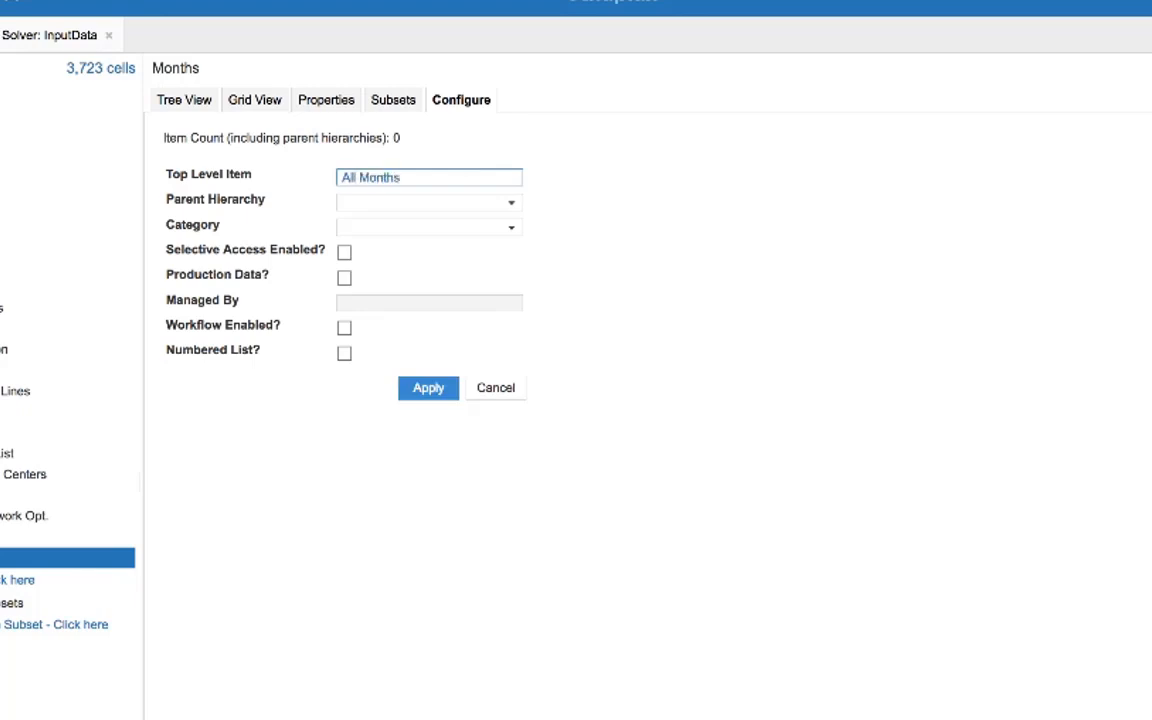
{"action": "left_click", "coordinate": [344, 352]}
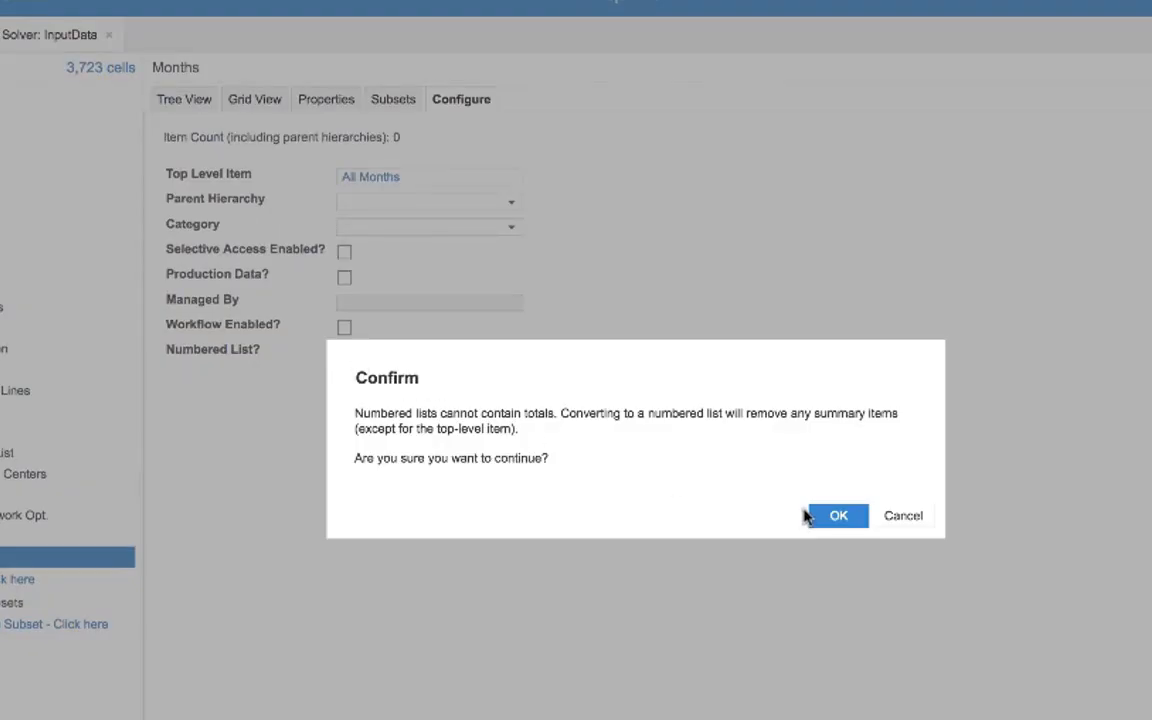
{"action": "left_click", "coordinate": [838, 516]}
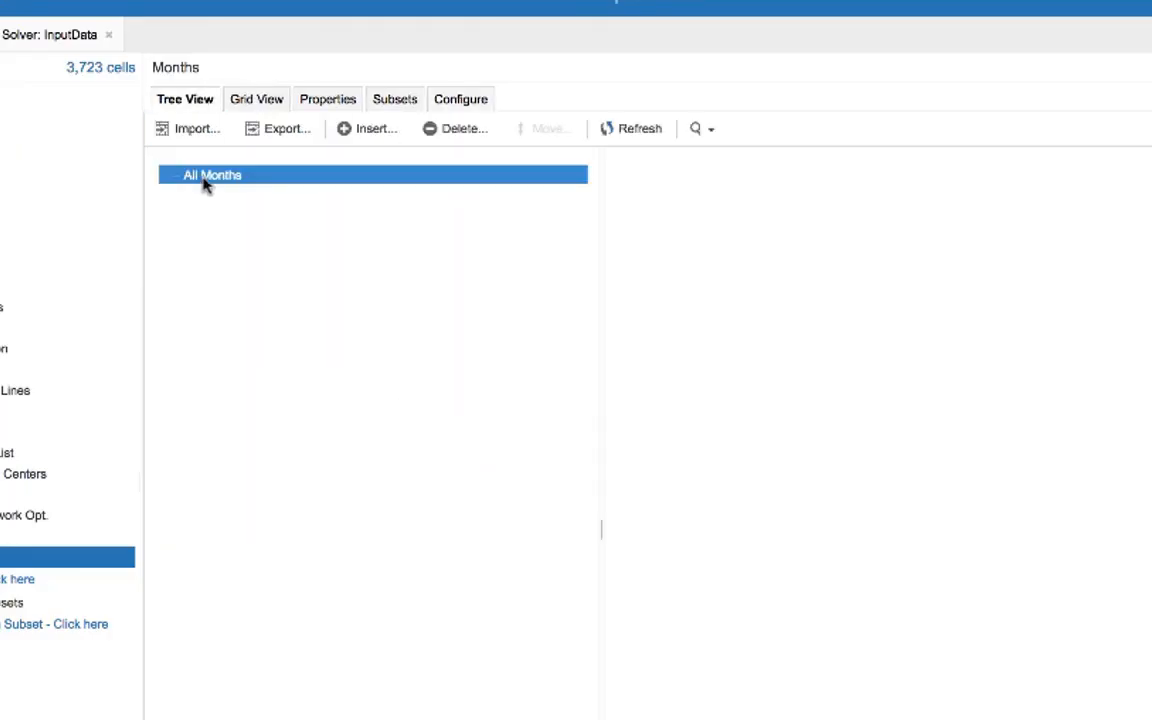
- Insert twelve numbered items (#1–#12) under All Months
{"action": "left_click", "coordinate": [212, 174]}
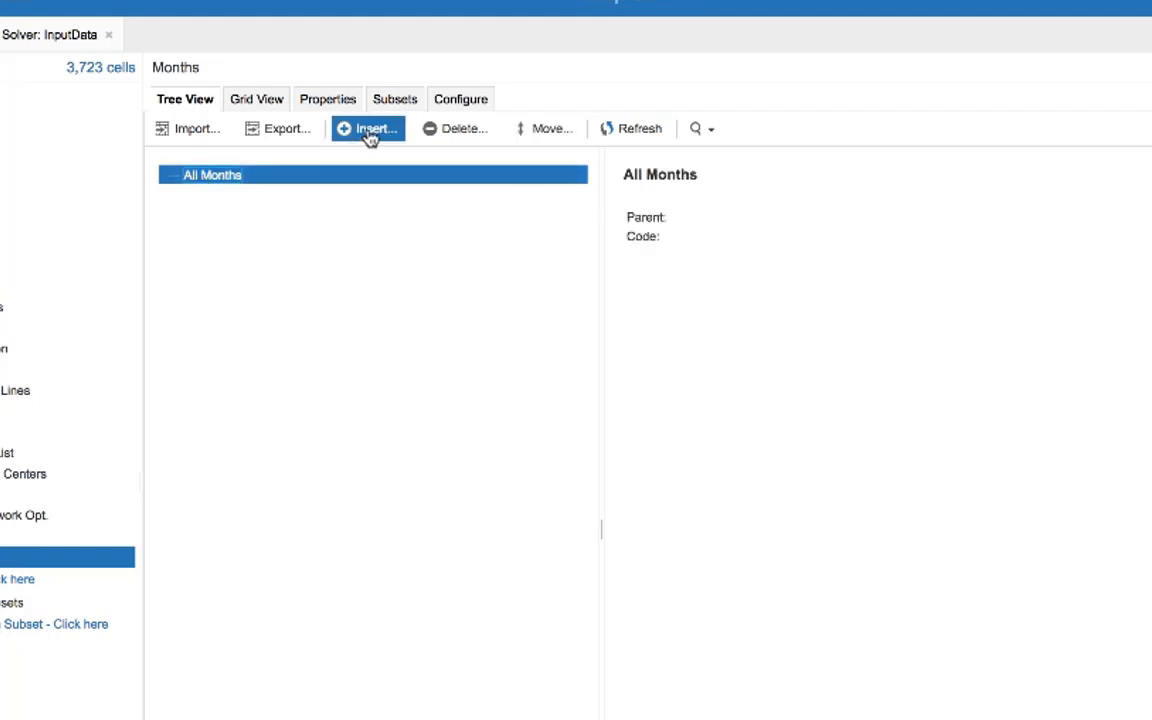
{"action": "left_click", "coordinate": [368, 128]}
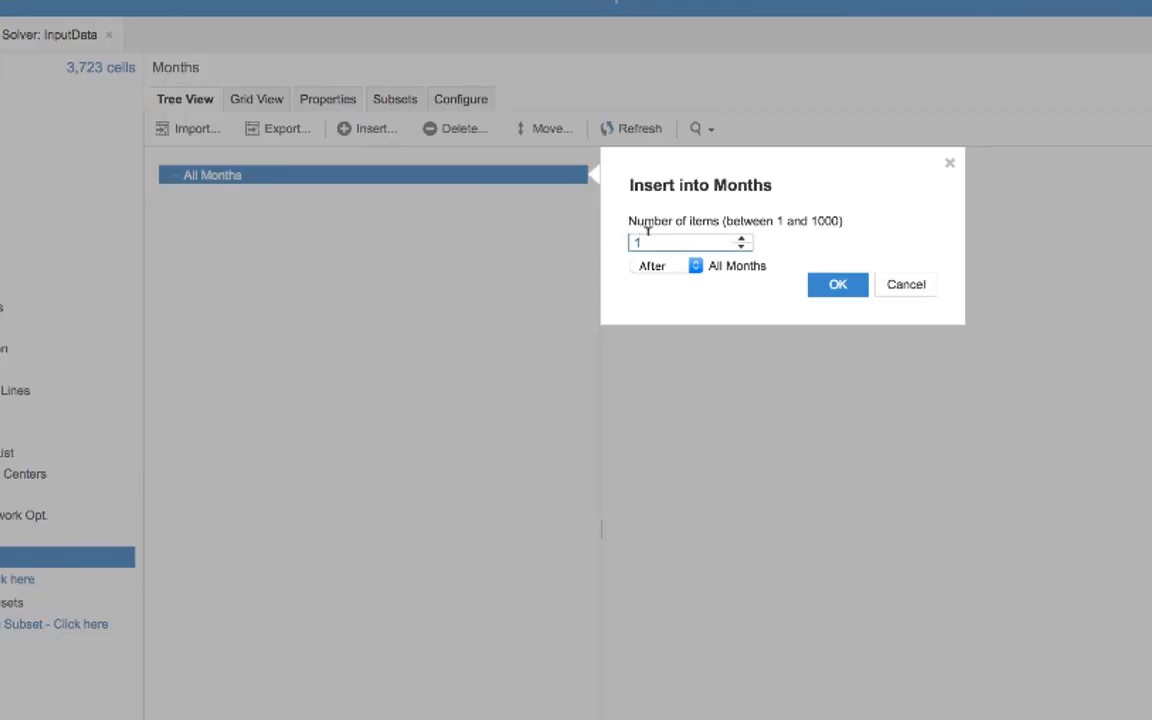
{"action": "left_click", "coordinate": [836, 284]}
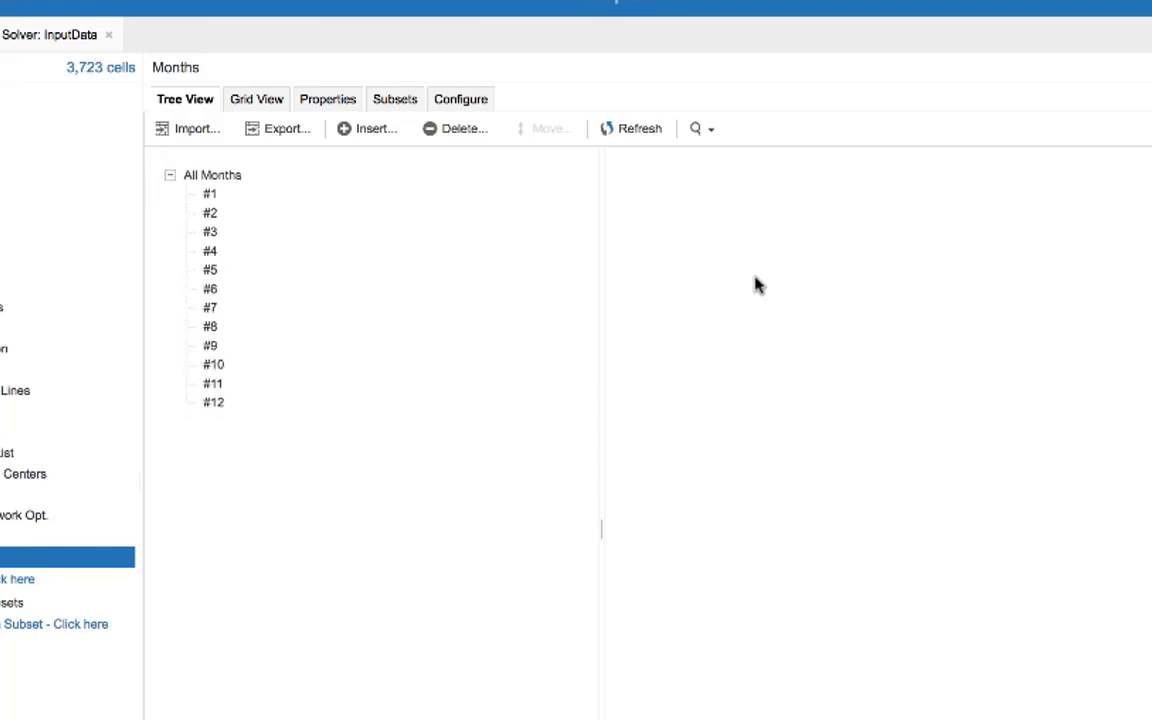
- Insert properties Display Name, Month, Cumulate Count and Count on the Months list
{"action": "left_click", "coordinate": [328, 98]}
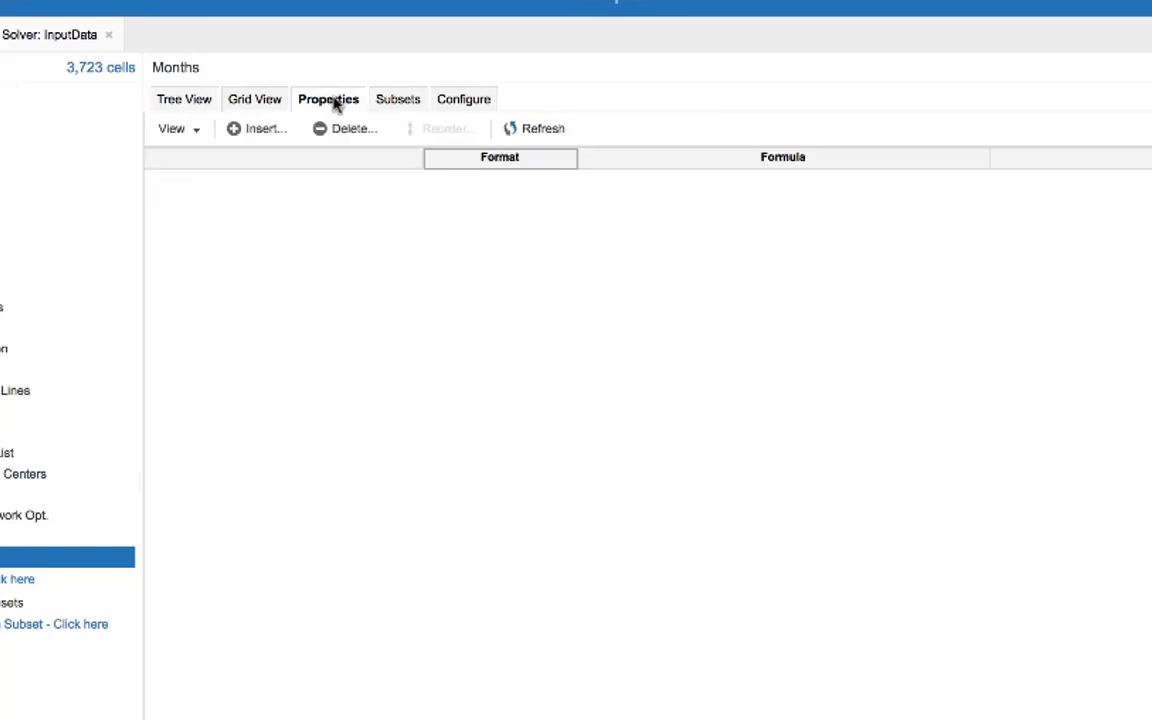
{"action": "left_click", "coordinate": [262, 128]}
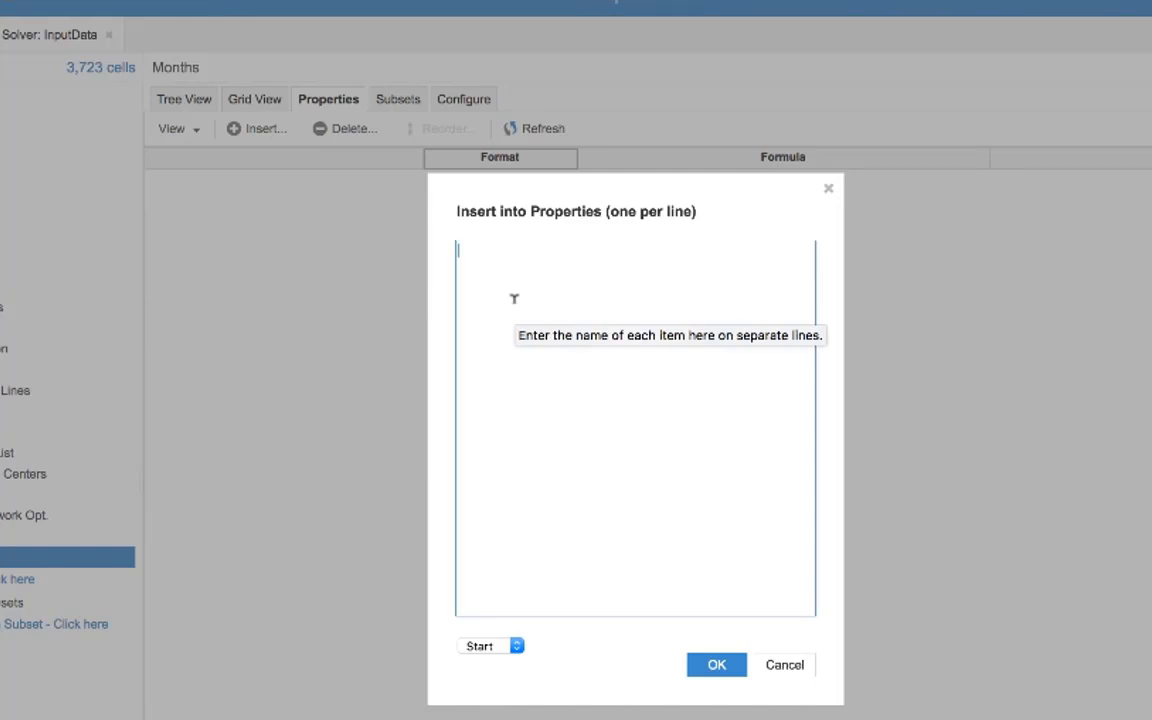
{"action": "type", "text": "Display"}
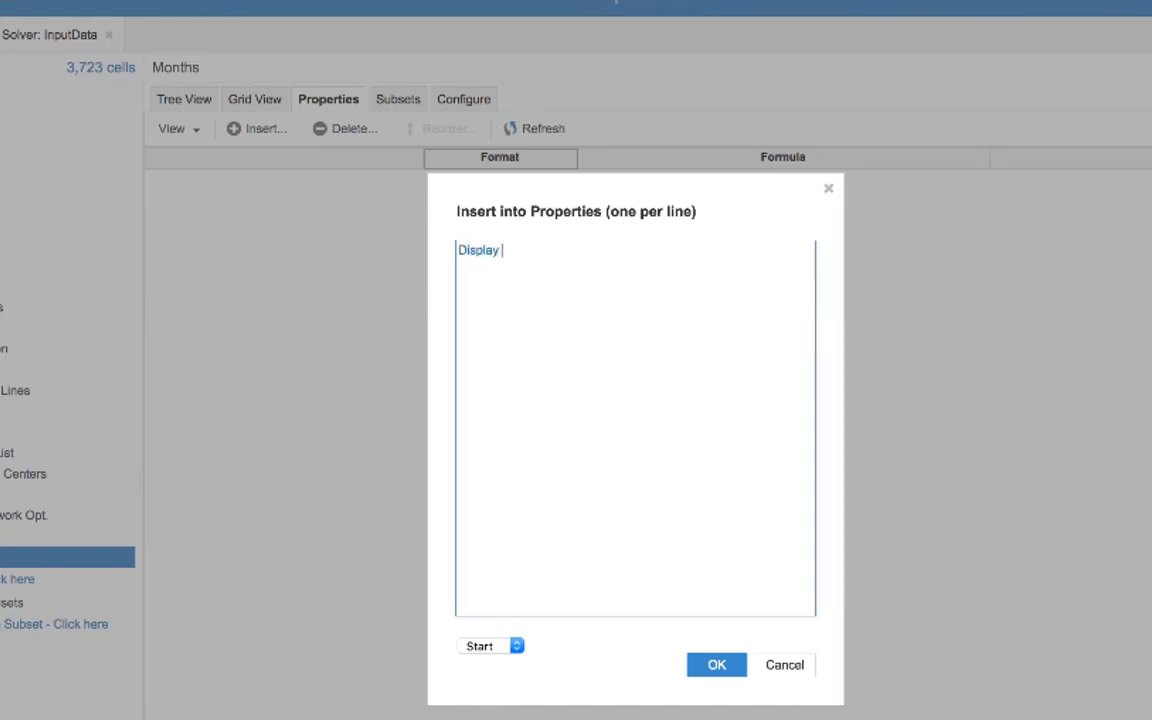
{"action": "type", "text": "Name"}
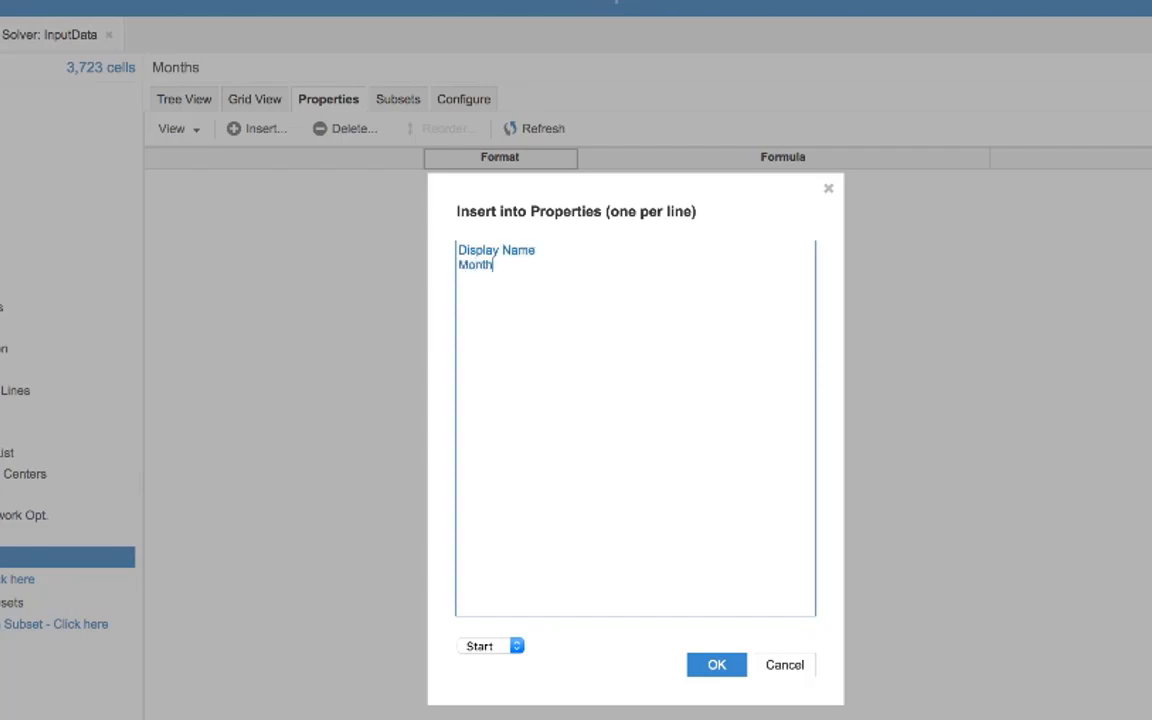
{"action": "type", "text": "Cumulate Count"}
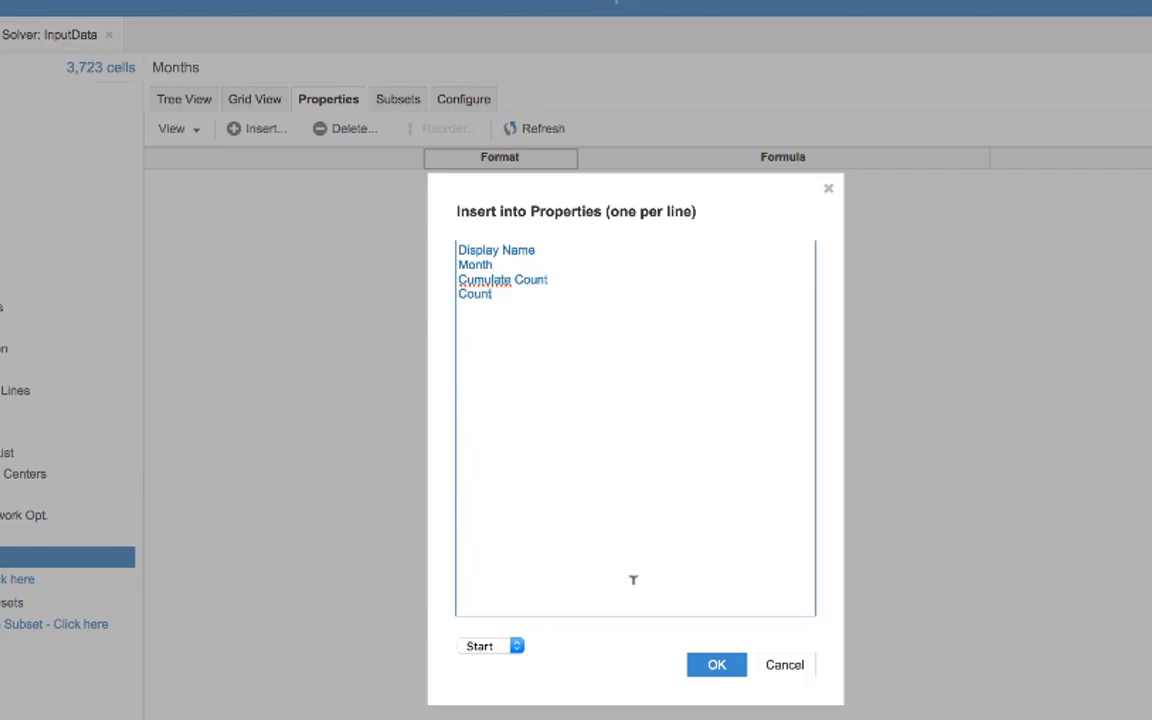
{"action": "left_click", "coordinate": [716, 664]}
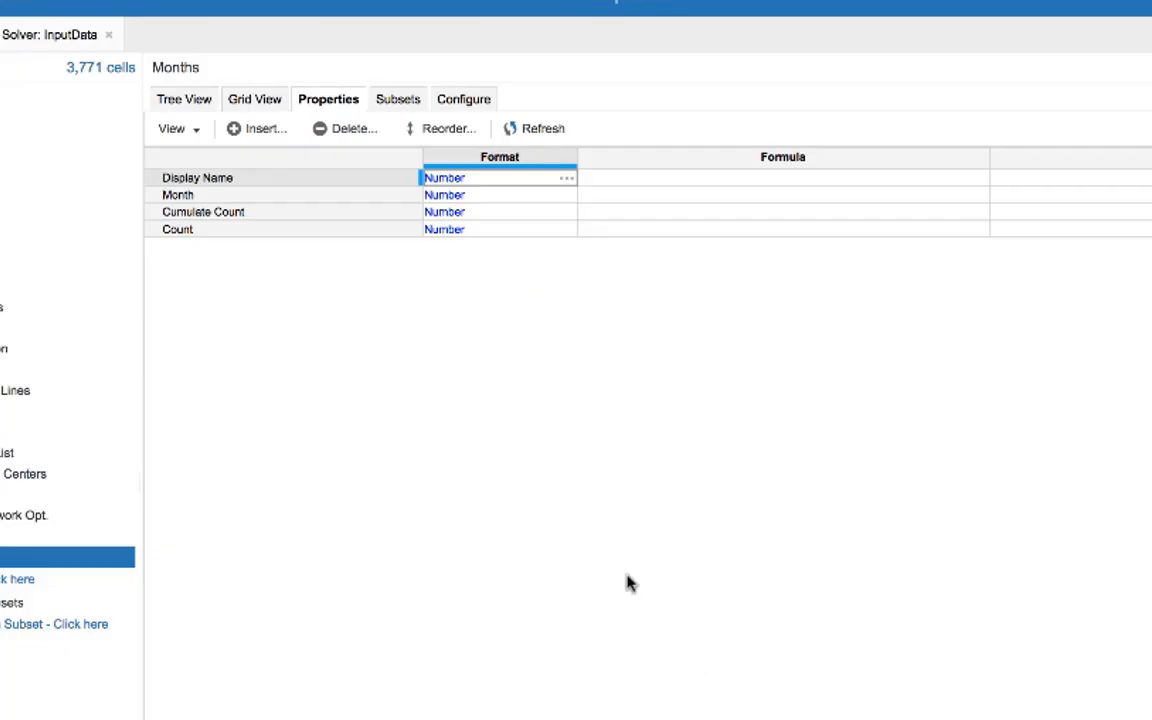
{"action": "mouse_move", "coordinate": [568, 184]}
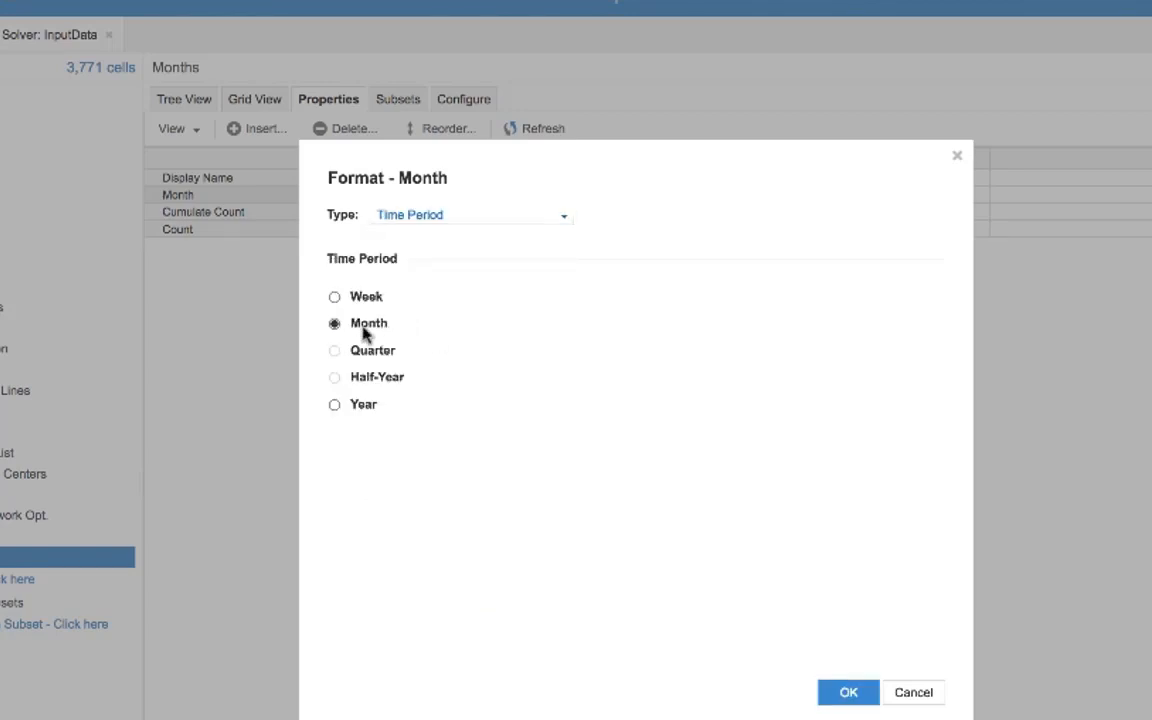
- Format Display Name as Text and Month as a monthly Time Period
{"action": "left_click", "coordinate": [848, 692]}
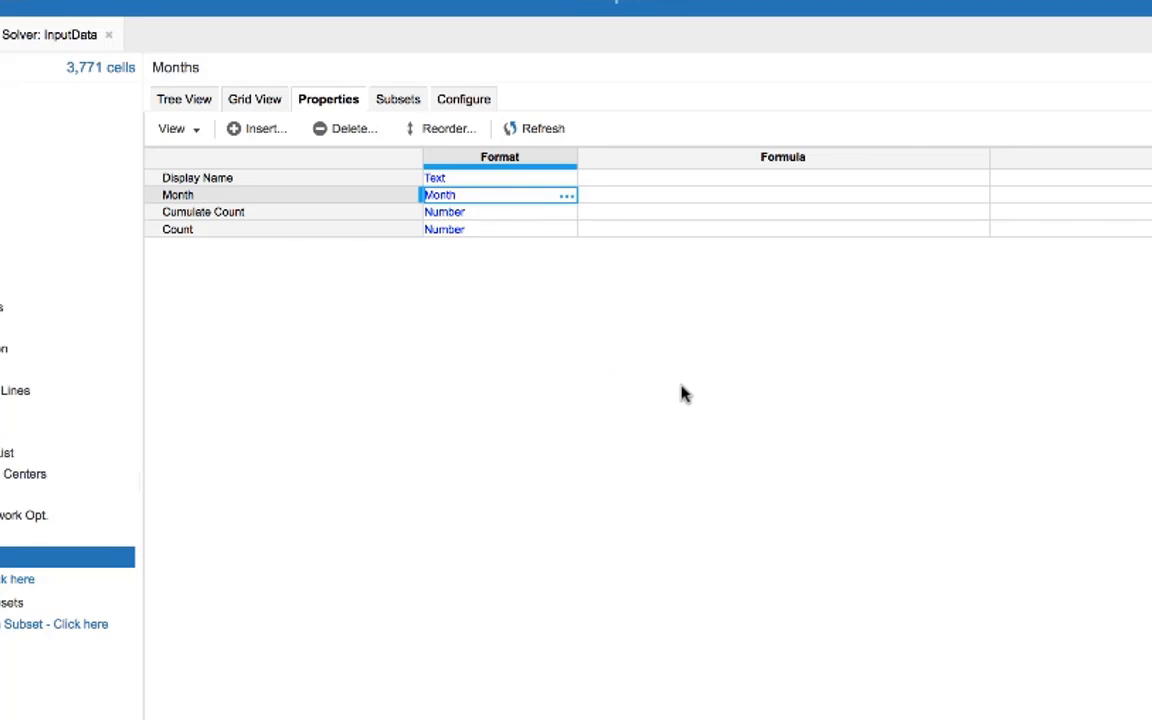
{"action": "mouse_move", "coordinate": [740, 184]}
{"action": "type", "text": "period(currentperiod"}
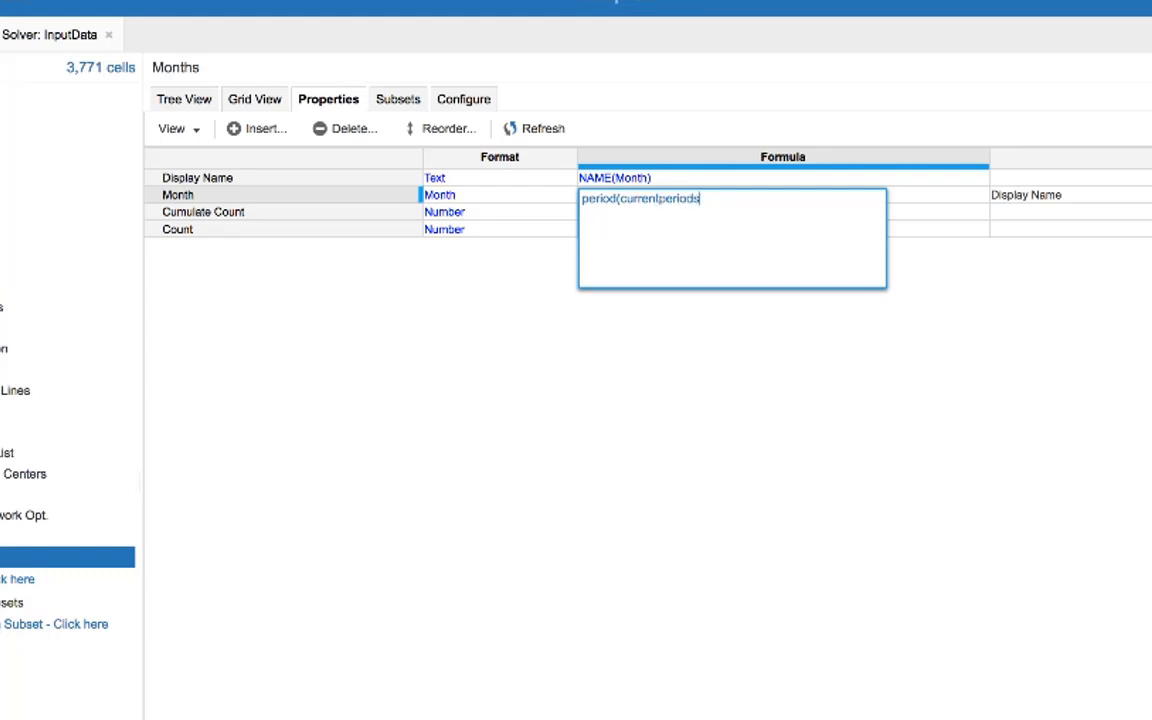
- Enter formulas NAME(Month), PERIOD(CURRENTPERIODSTART() + Cumulate Count - 1), CUMULATE(Count, FALSE, Months) and 1 so items show Jan 18–Dec 18
{"action": "type", "text": "start())"}
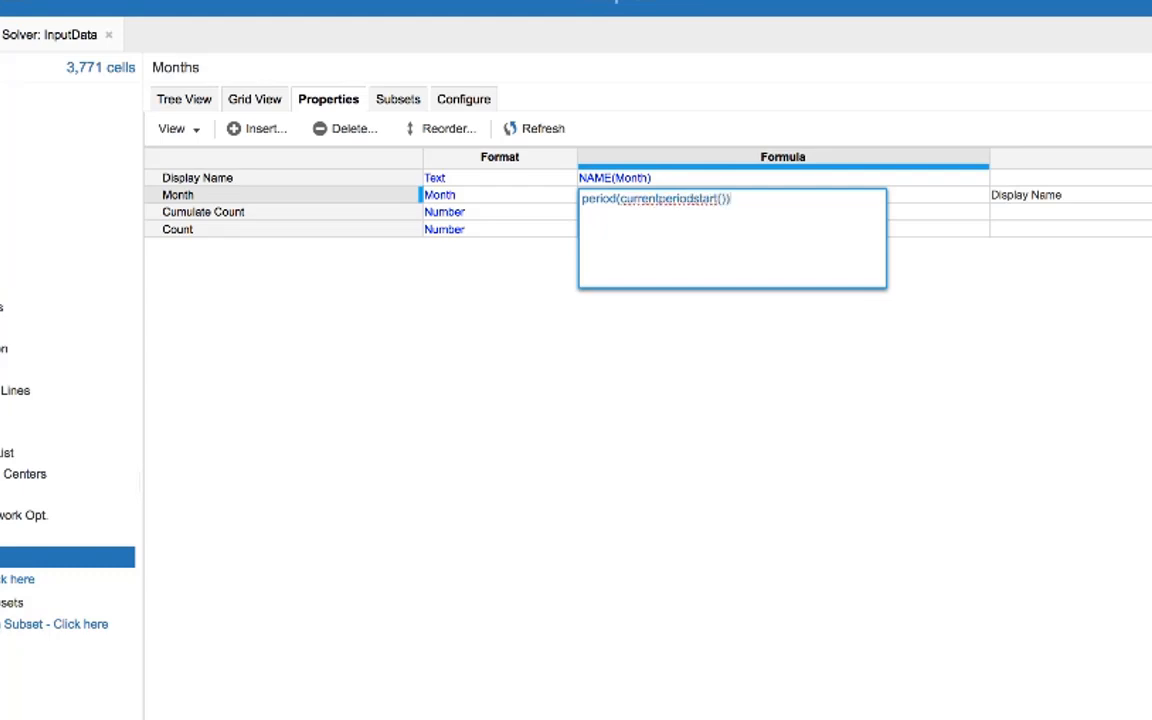
{"action": "type", "text": "+ cumulate Count - 1"}
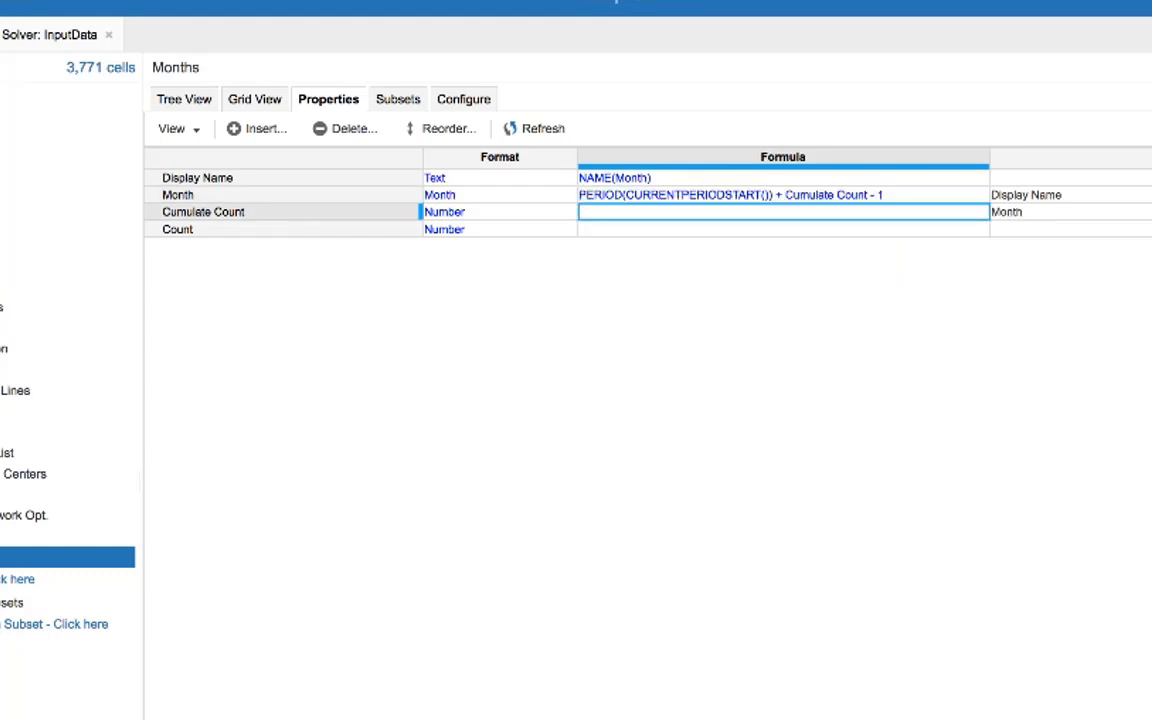
{"action": "type", "text": "cum"}
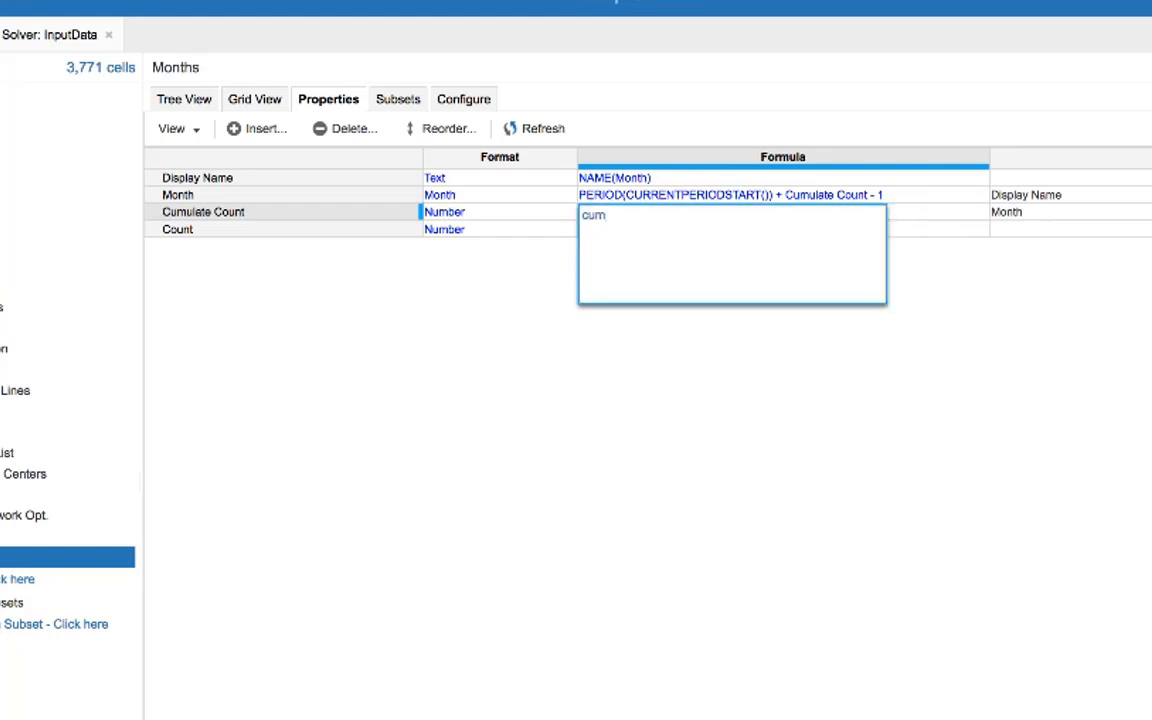
{"action": "type", "text": "ulate("}
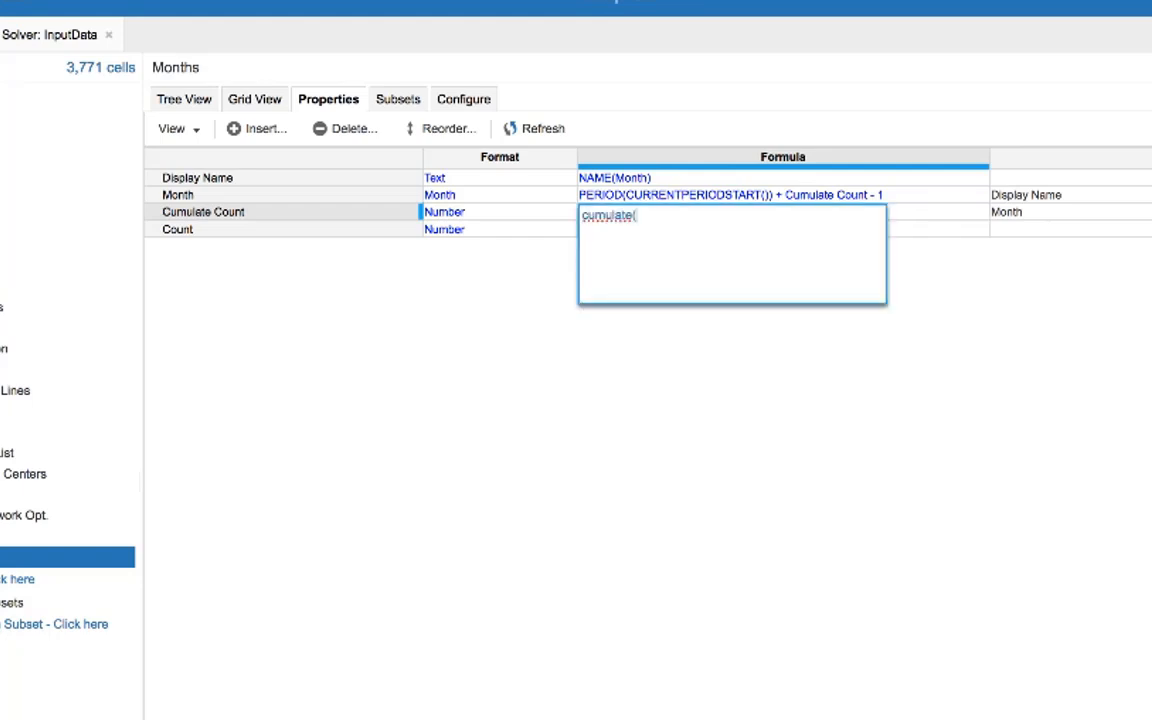
{"action": "type", "text": "count, fa"}
{"action": "left_click", "coordinate": [784, 228]}
{"action": "type", "text": "1"}
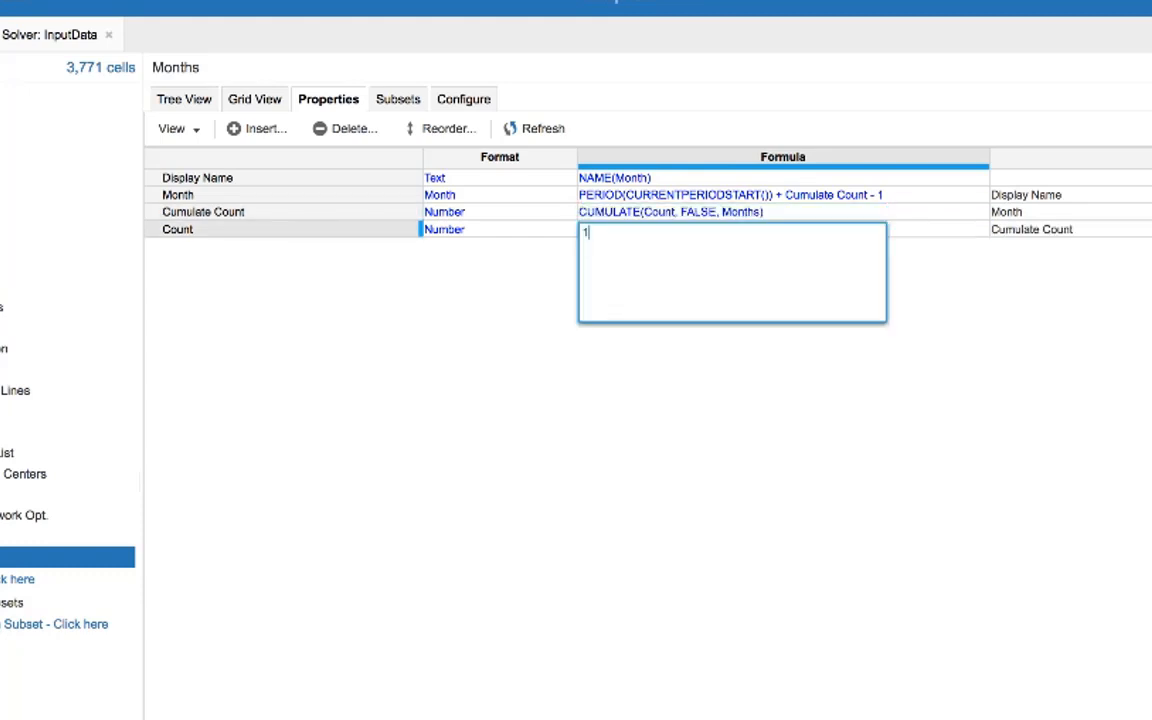
{"action": "left_click", "coordinate": [282, 124]}
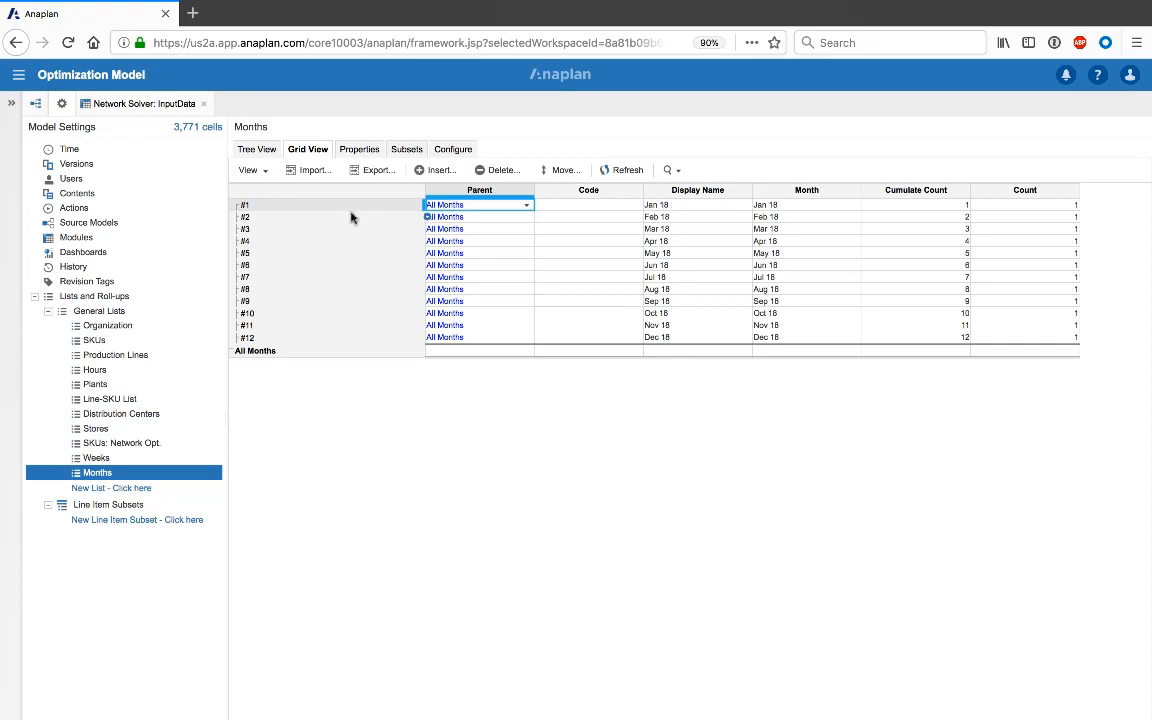
- Return to the General Lists overview
{"action": "left_click", "coordinate": [98, 312]}
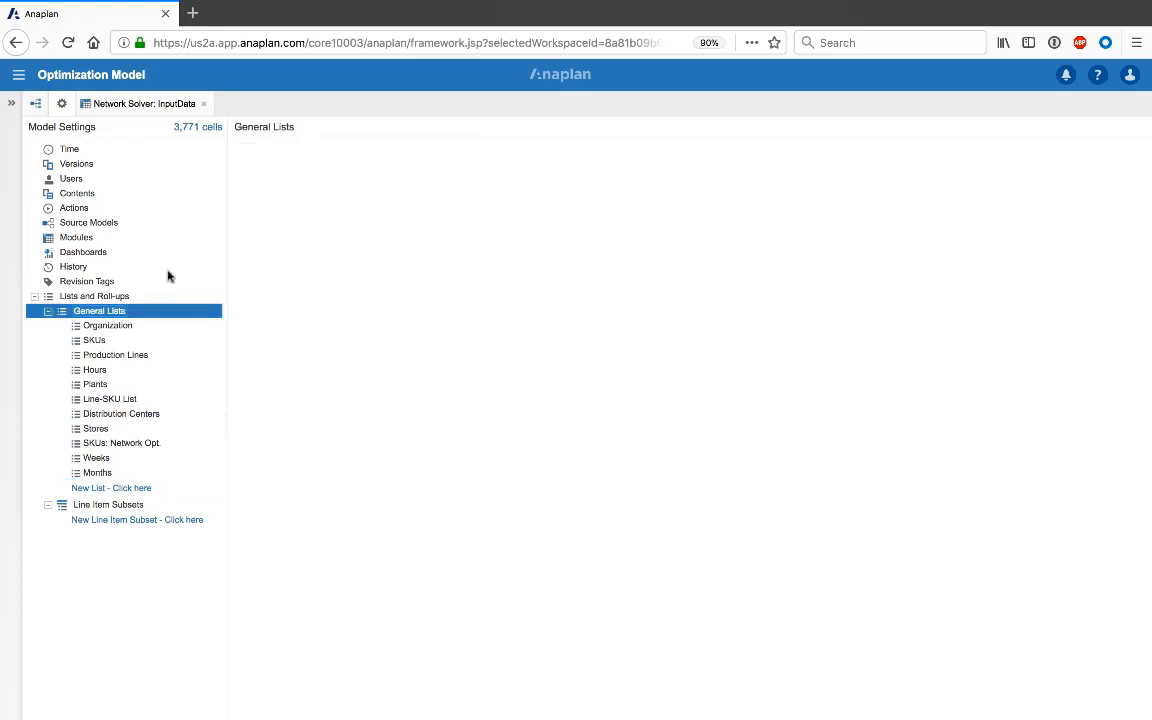
- Set the Months list's Display Name Property to Display Name so items read Jan 18–Dec 18
{"action": "left_click", "coordinate": [100, 312]}
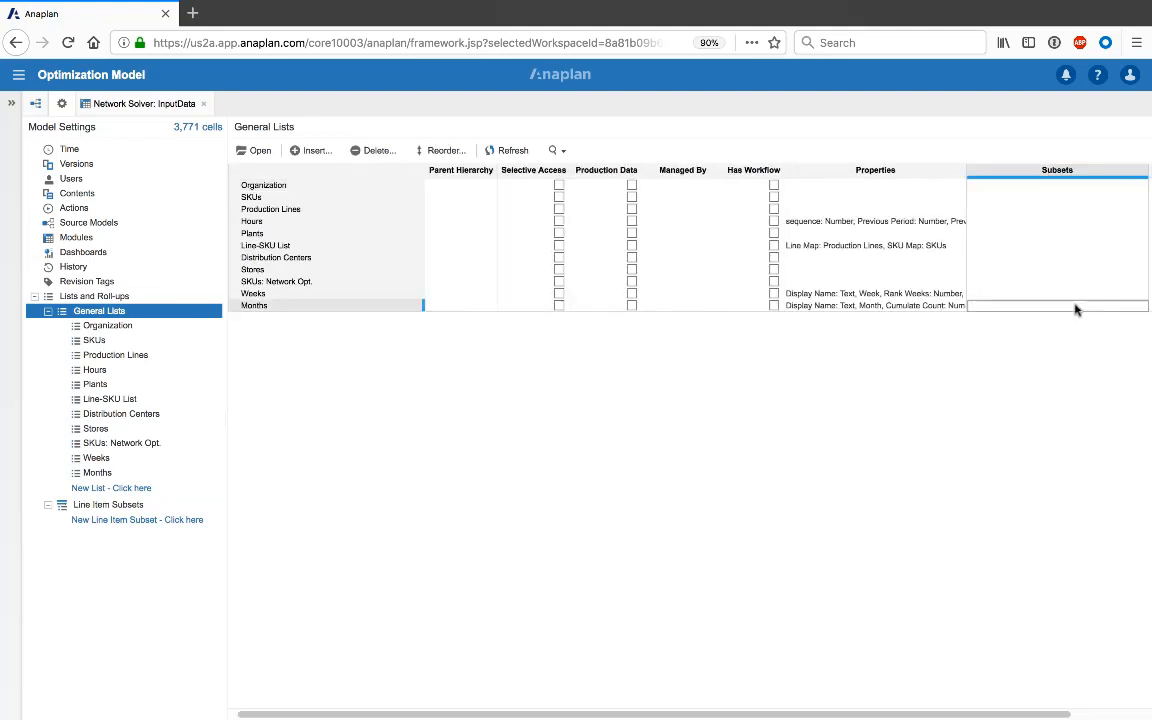
{"action": "left_click", "coordinate": [1056, 304]}
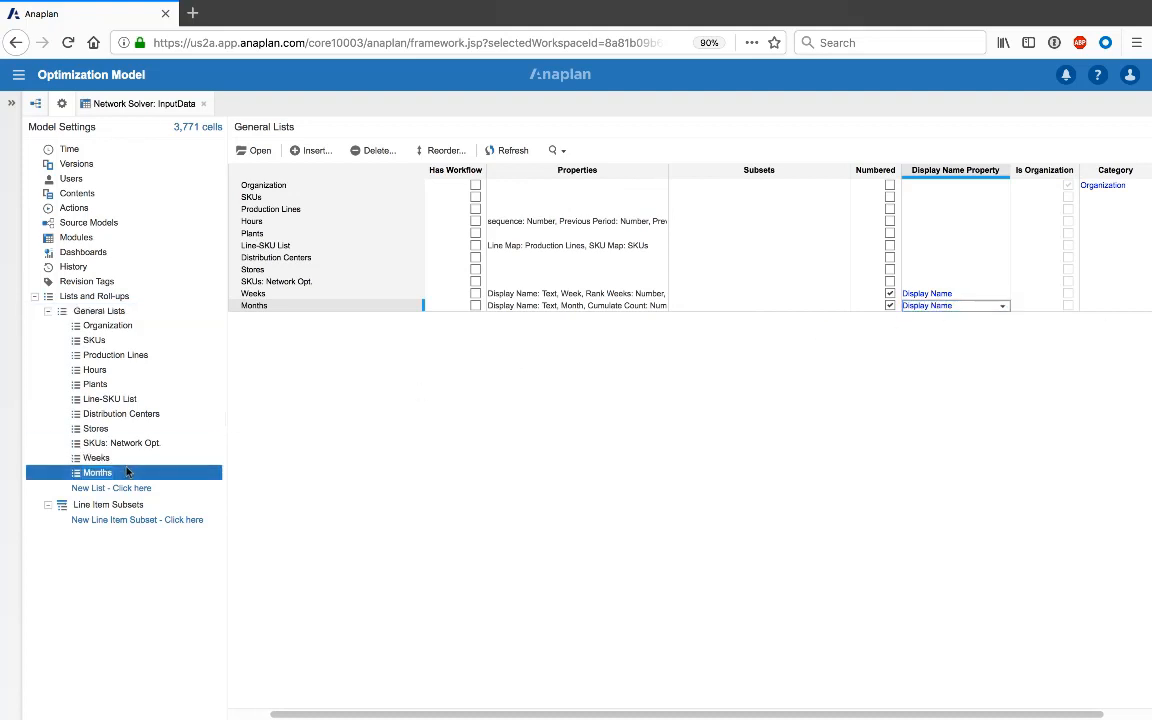
{"action": "double_click", "coordinate": [96, 472]}
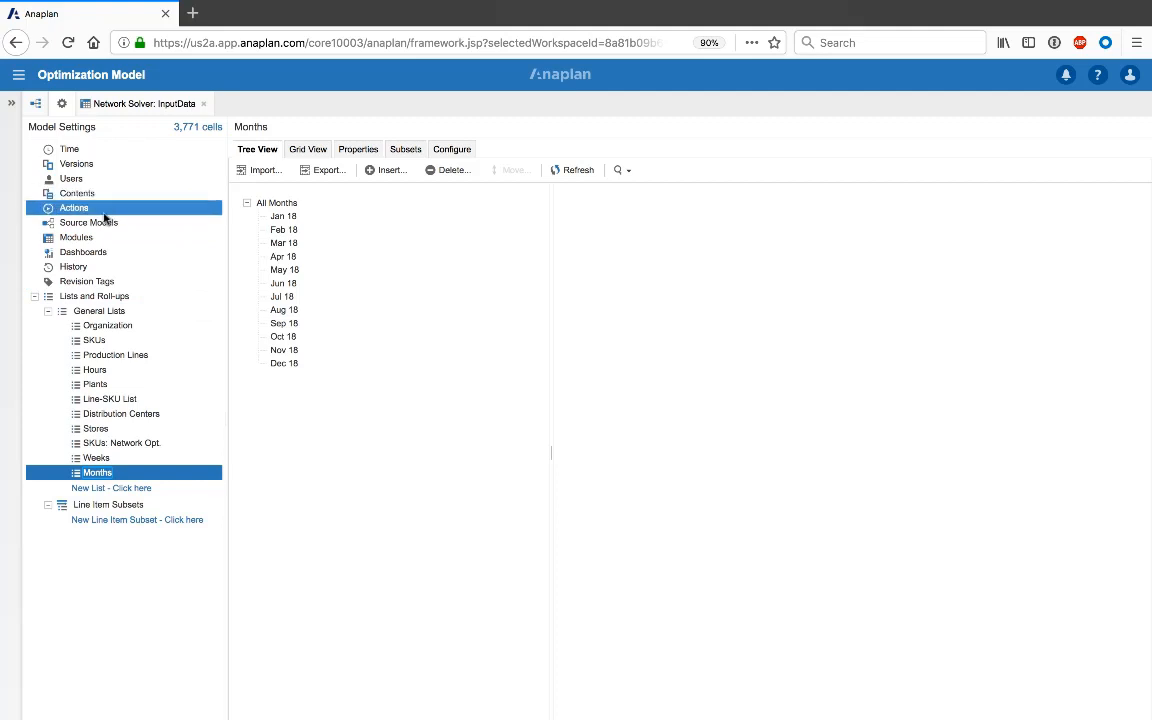
- Open the Network Solver: InputData module's line item blueprint from Modules
{"action": "left_click", "coordinate": [76, 236]}
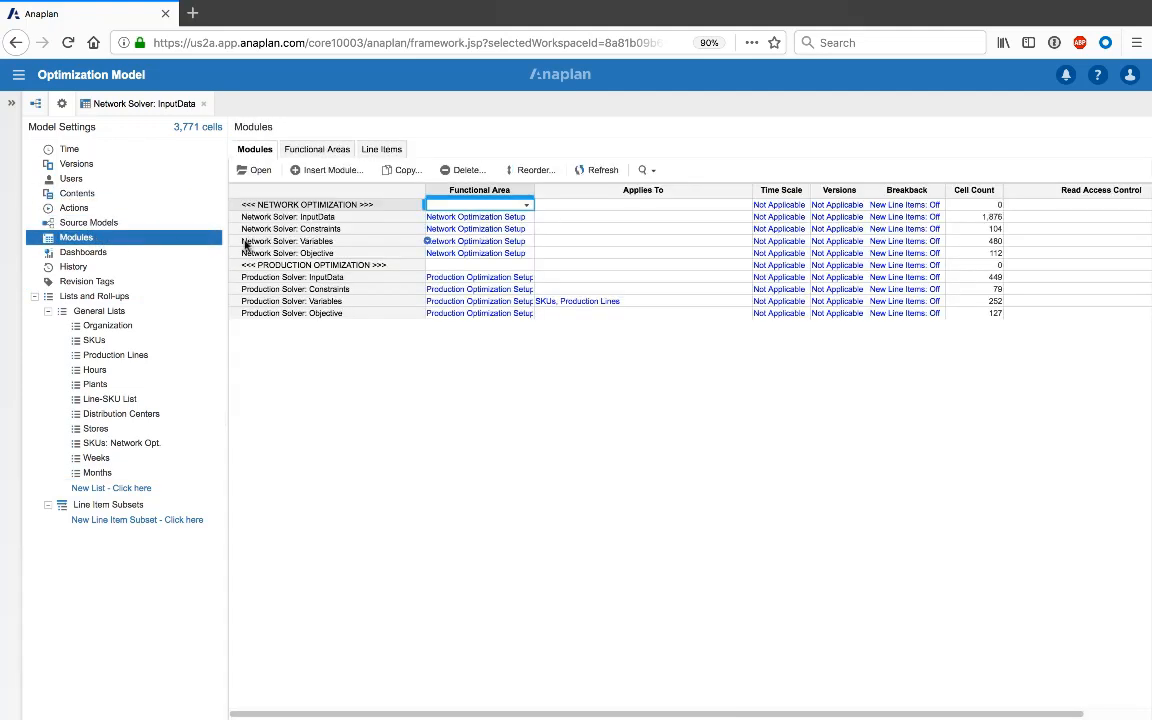
{"action": "left_click", "coordinate": [288, 216]}
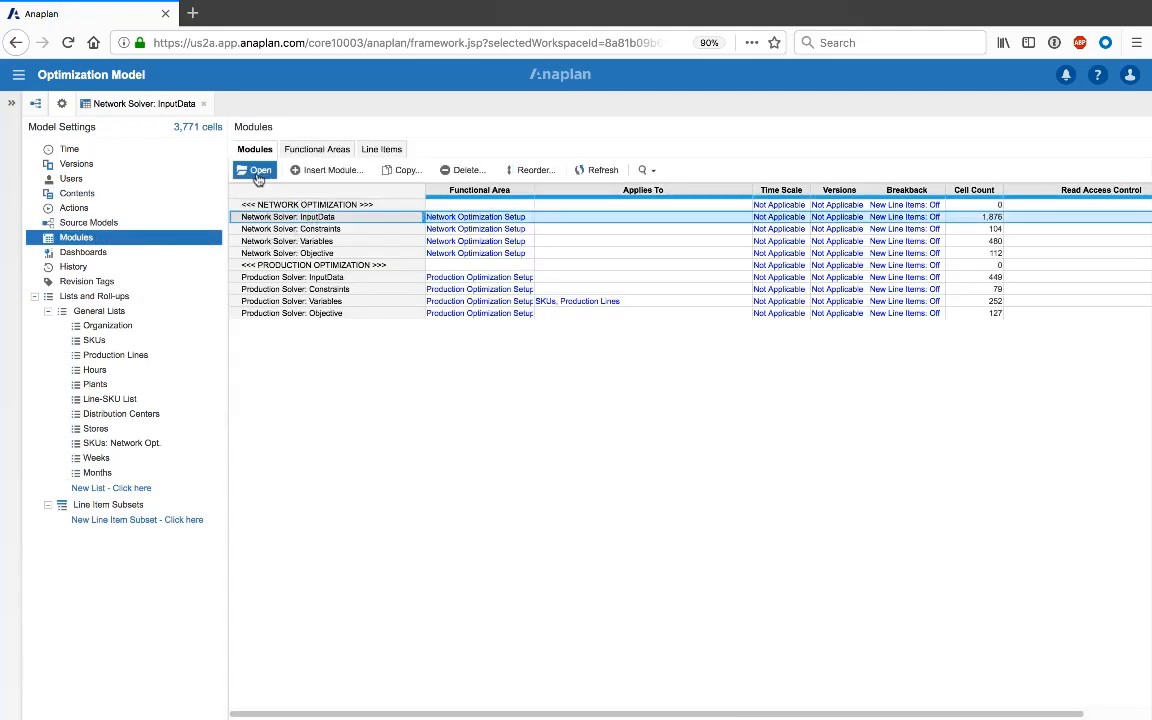
{"action": "left_click", "coordinate": [256, 170]}
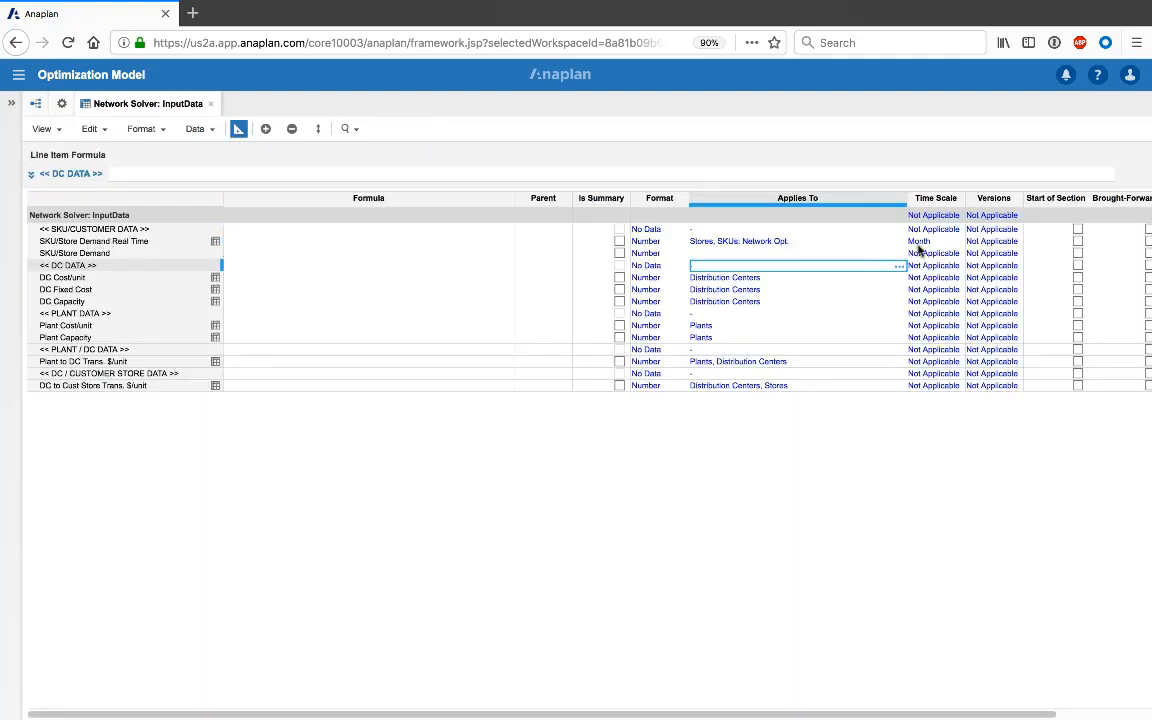
{"action": "left_click", "coordinate": [896, 264]}
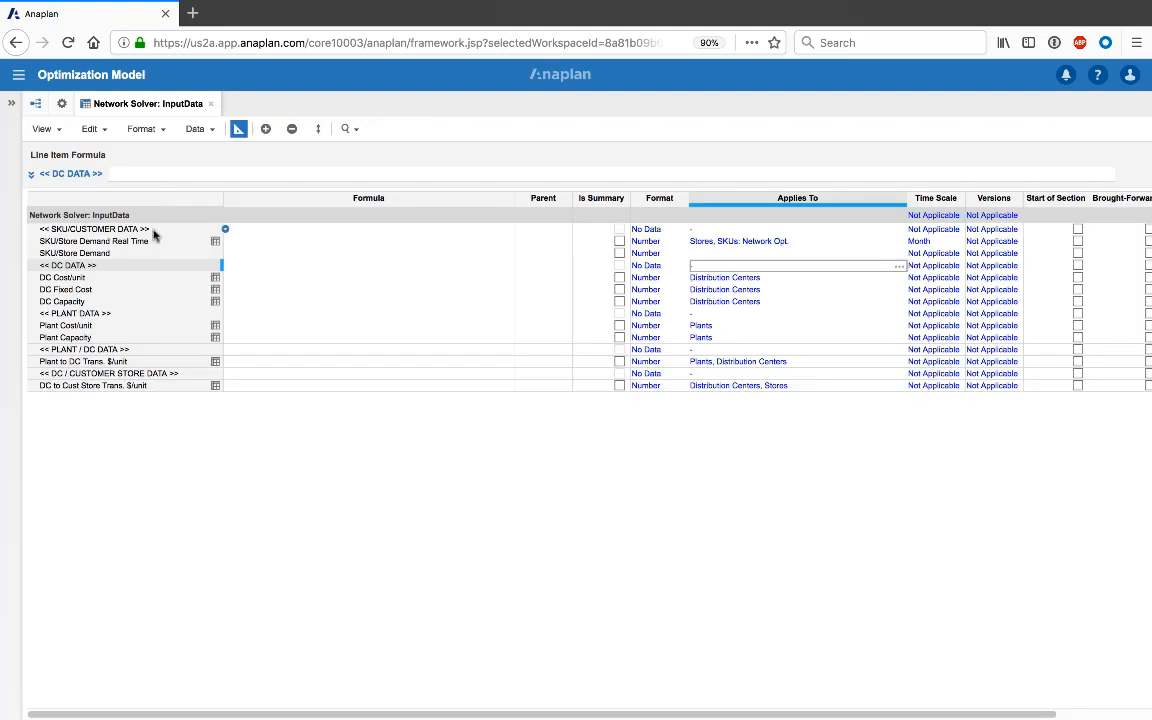
- Set SKU/Store Demand to apply to Stores, SKUs: Network Opt. and Months
{"action": "left_click", "coordinate": [72, 252]}
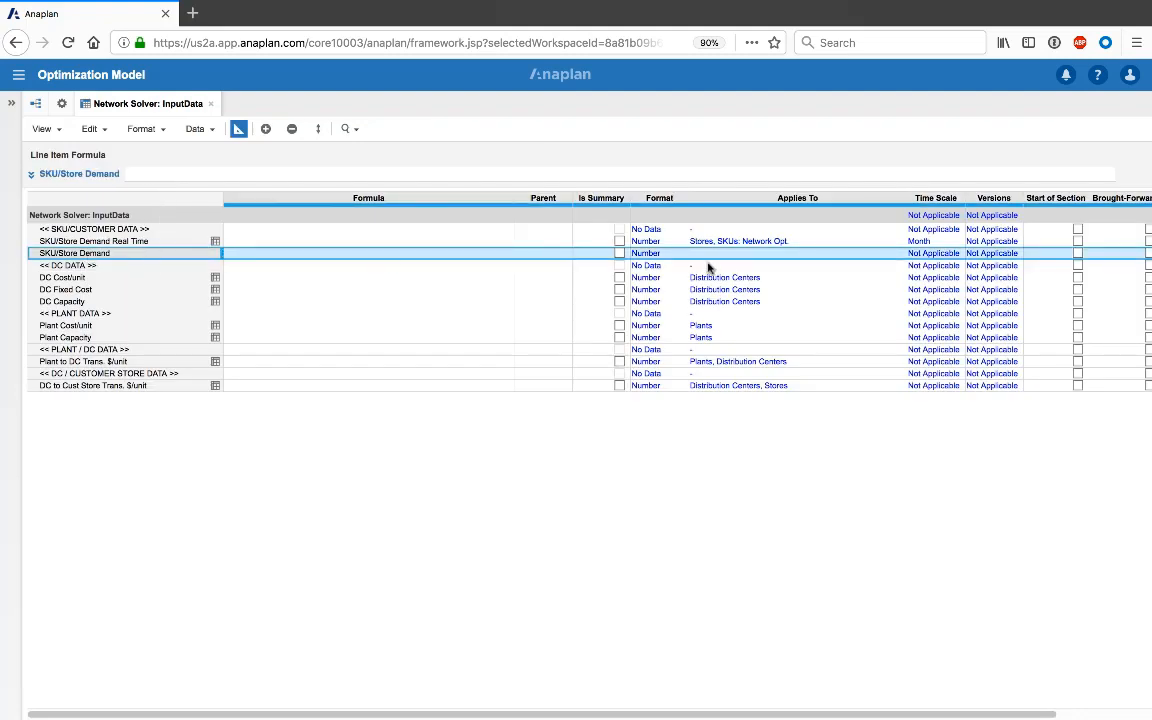
{"action": "mouse_move", "coordinate": [702, 248]}
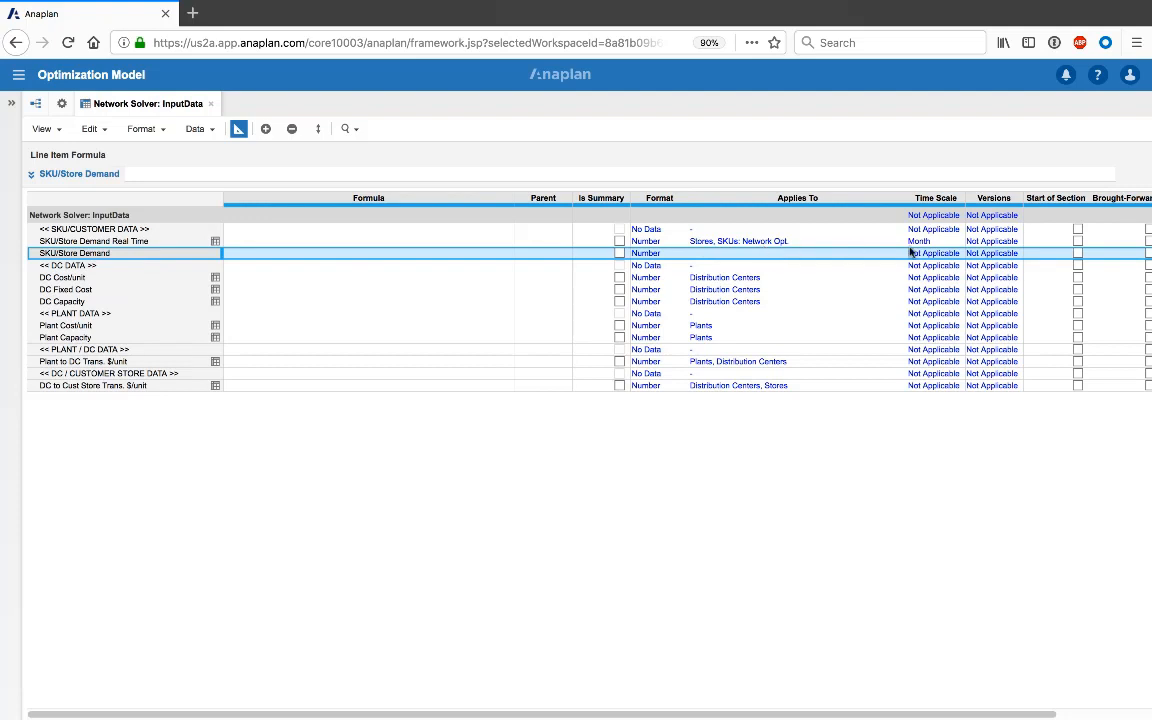
{"action": "mouse_move", "coordinate": [842, 256]}
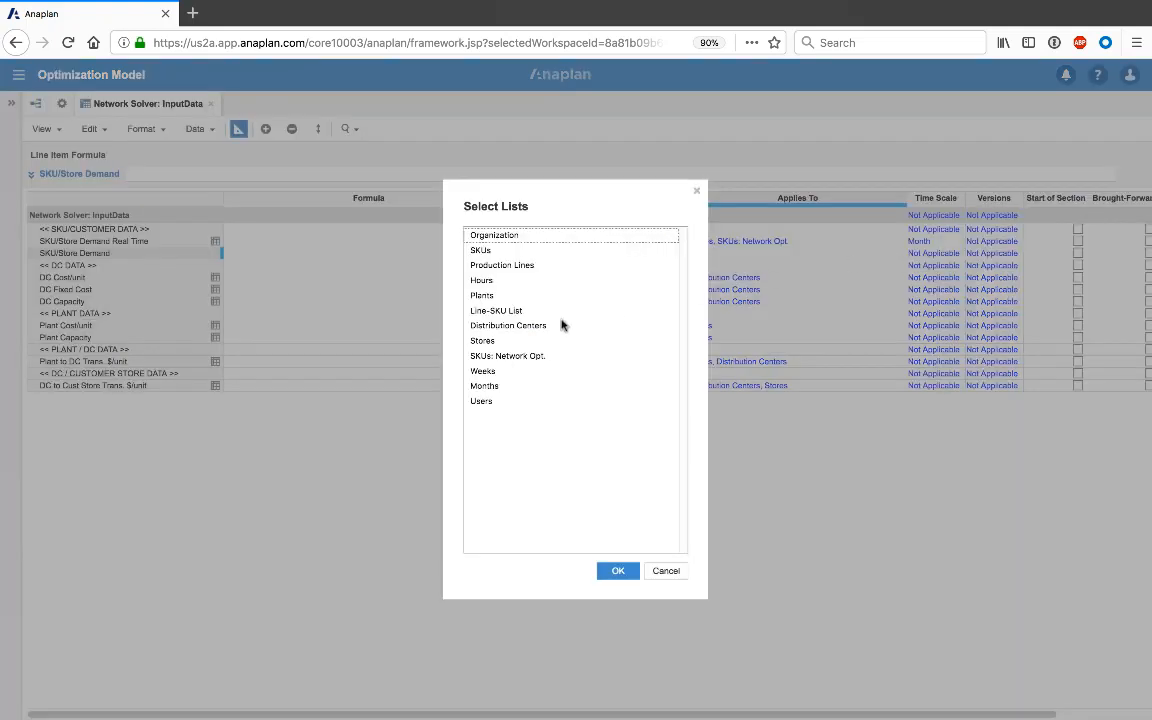
{"action": "left_click", "coordinate": [484, 386]}
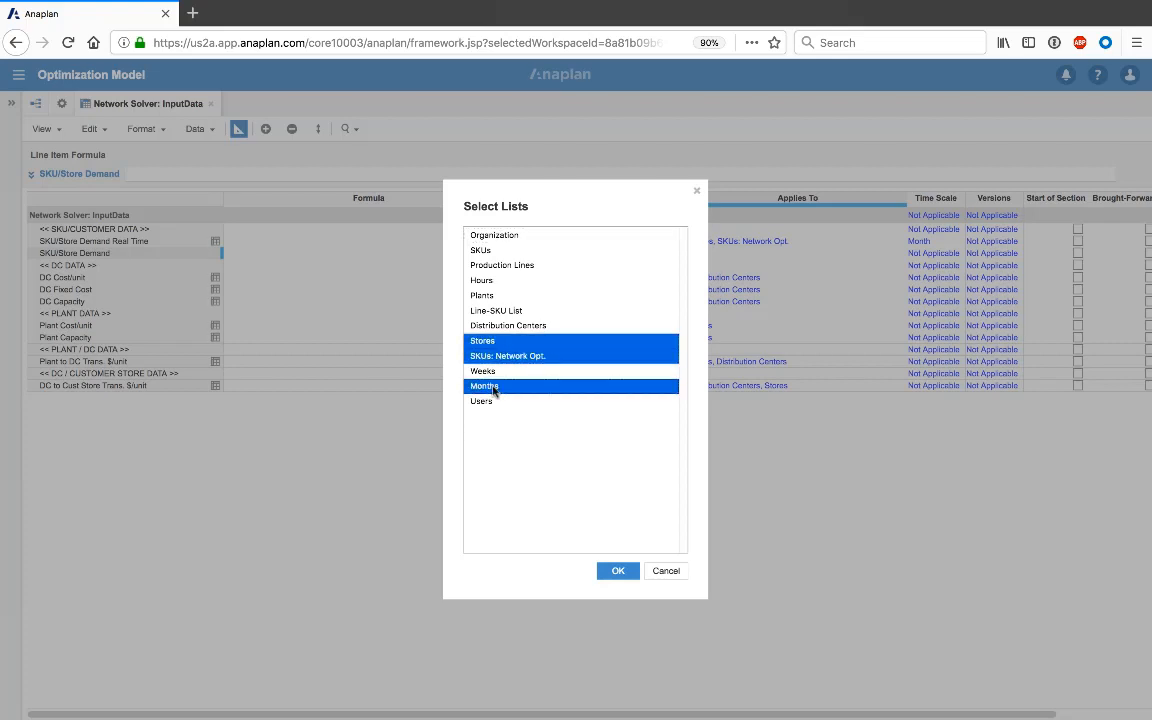
{"action": "left_click", "coordinate": [616, 570]}
{"action": "type", "text": "'SKU/Store Demand Real Time'[lookup: "}
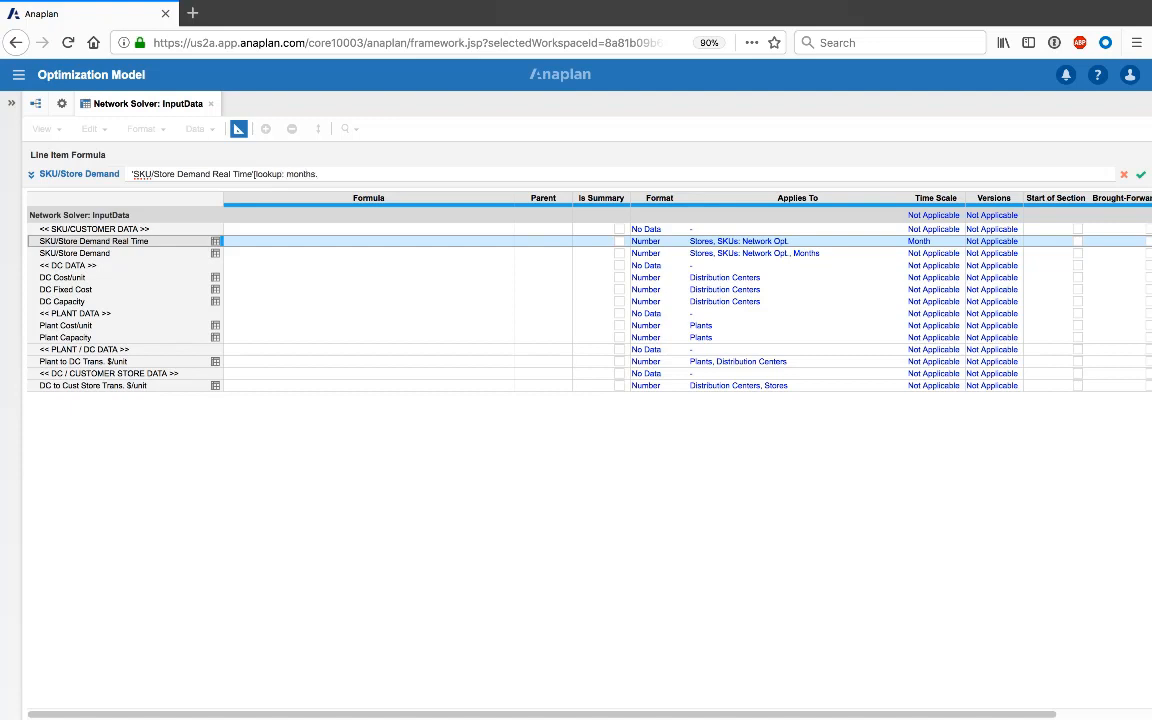
- Commit 'SKU/Store Demand Real Time'[LOOKUP: Months.Month], check monthly store values, and return to Model Settings
{"action": "type", "text": "month"}
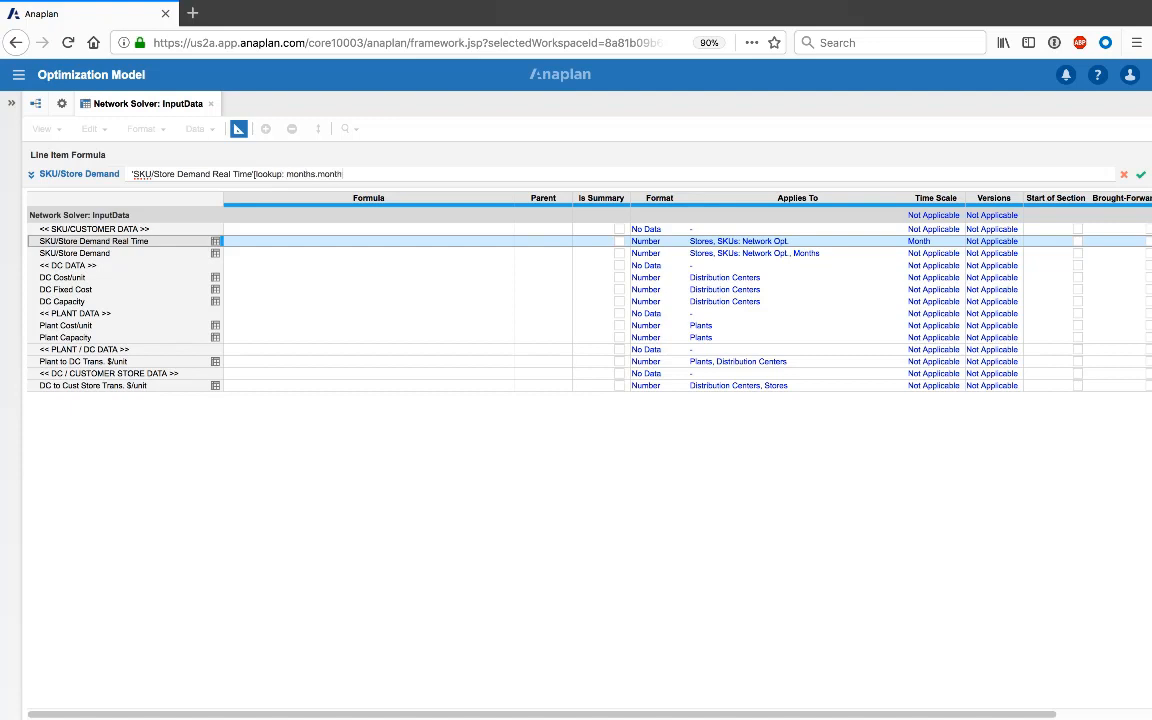
{"action": "left_click", "coordinate": [74, 252]}
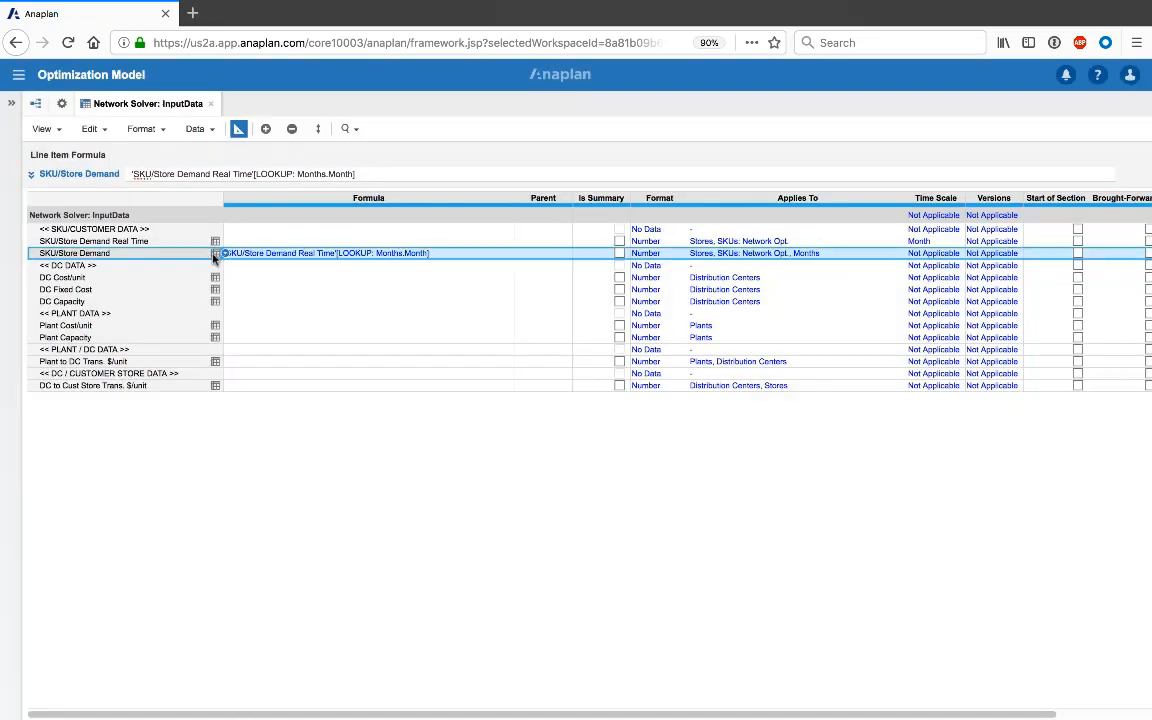
{"action": "left_click", "coordinate": [216, 252]}
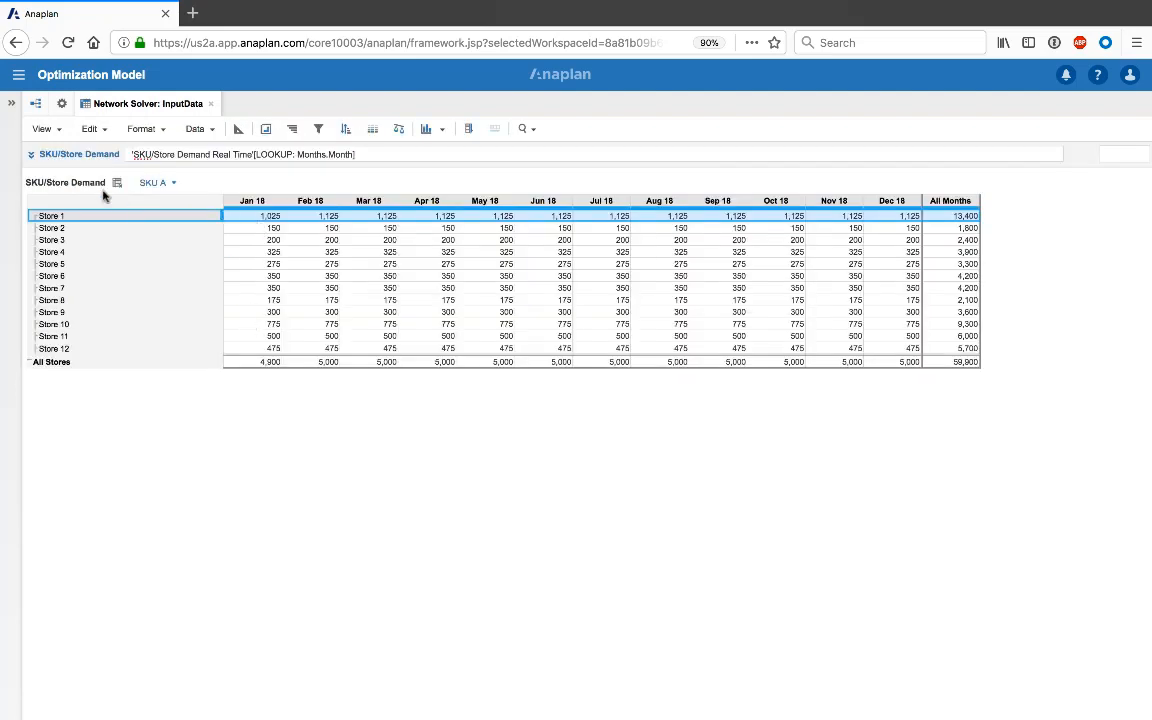
{"action": "left_click", "coordinate": [238, 128]}
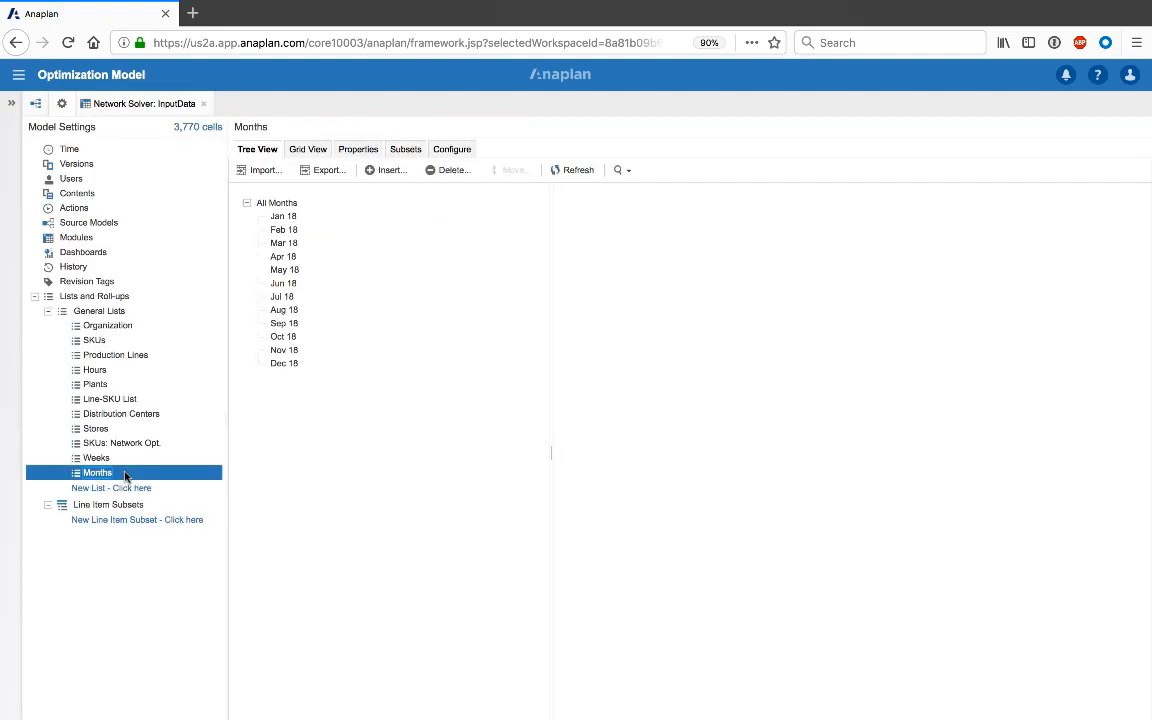
- Choose a Current Period in the model's Time settings, apply and confirm the change
{"action": "left_click", "coordinate": [284, 284]}
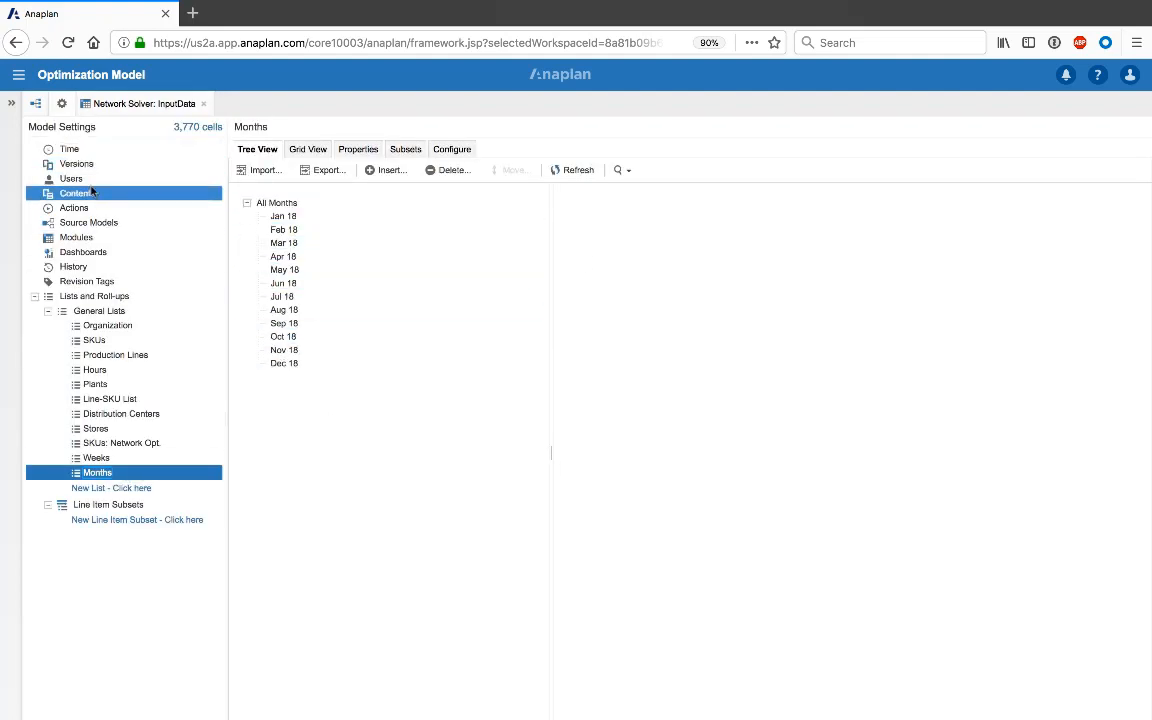
{"action": "left_click", "coordinate": [68, 148]}
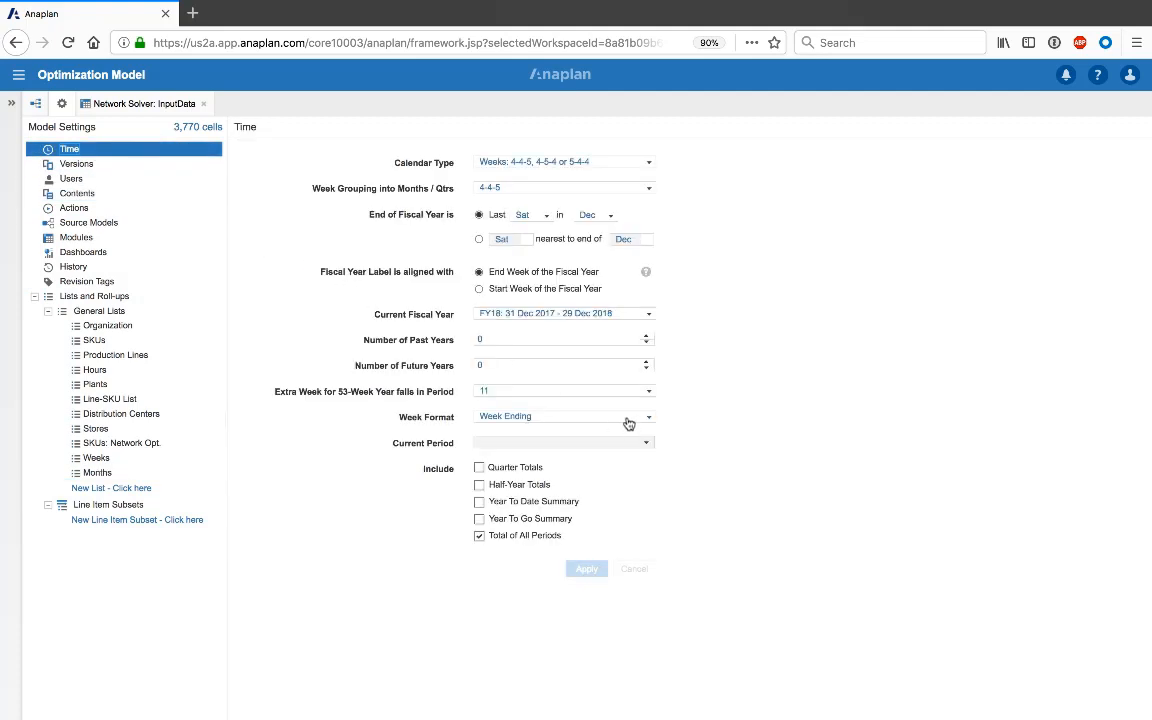
{"action": "left_click", "coordinate": [564, 442]}
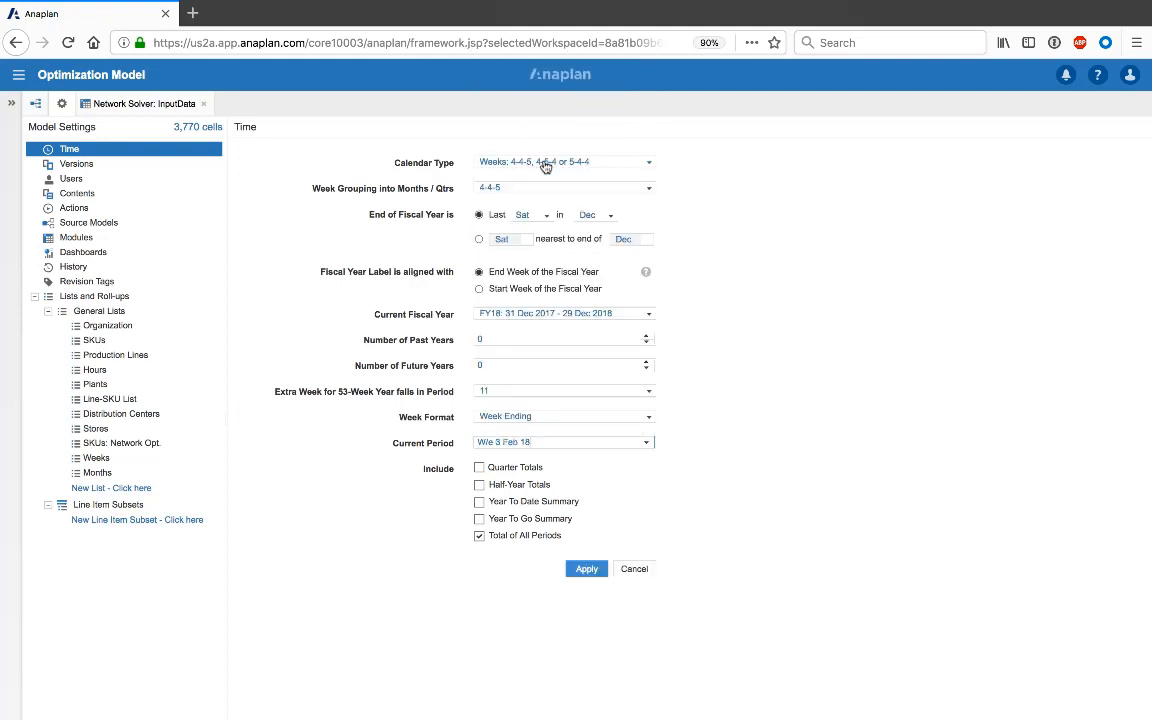
{"action": "left_click", "coordinate": [586, 568]}
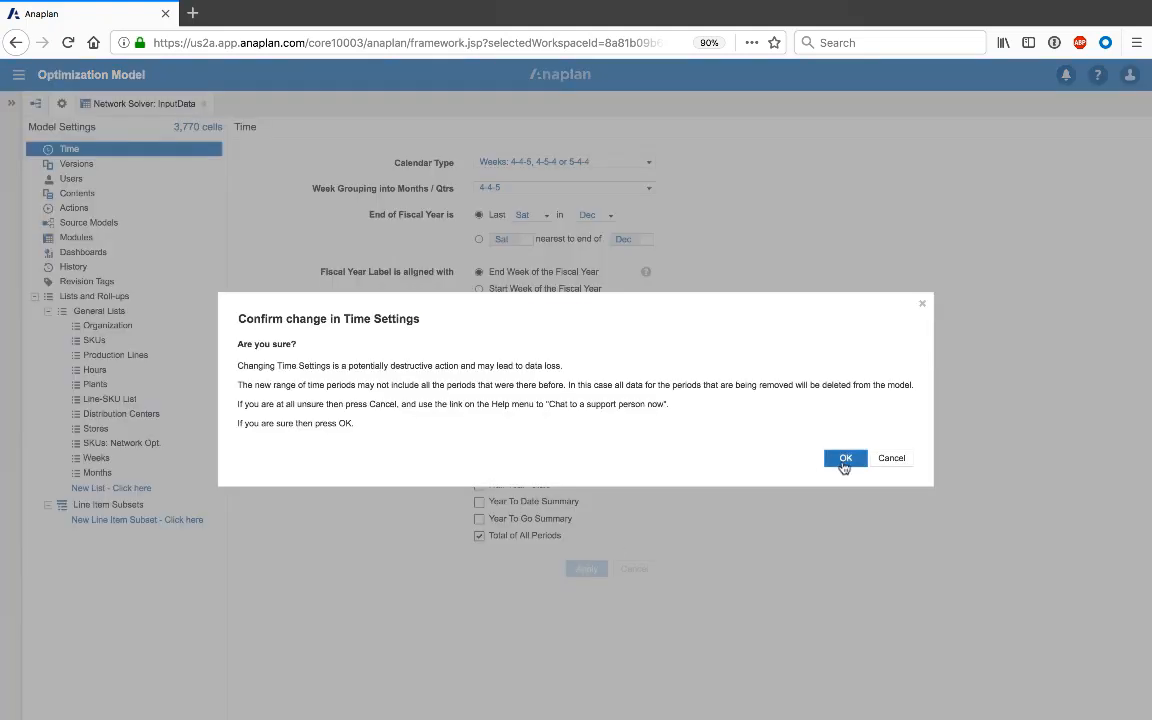
{"action": "left_click", "coordinate": [844, 458]}
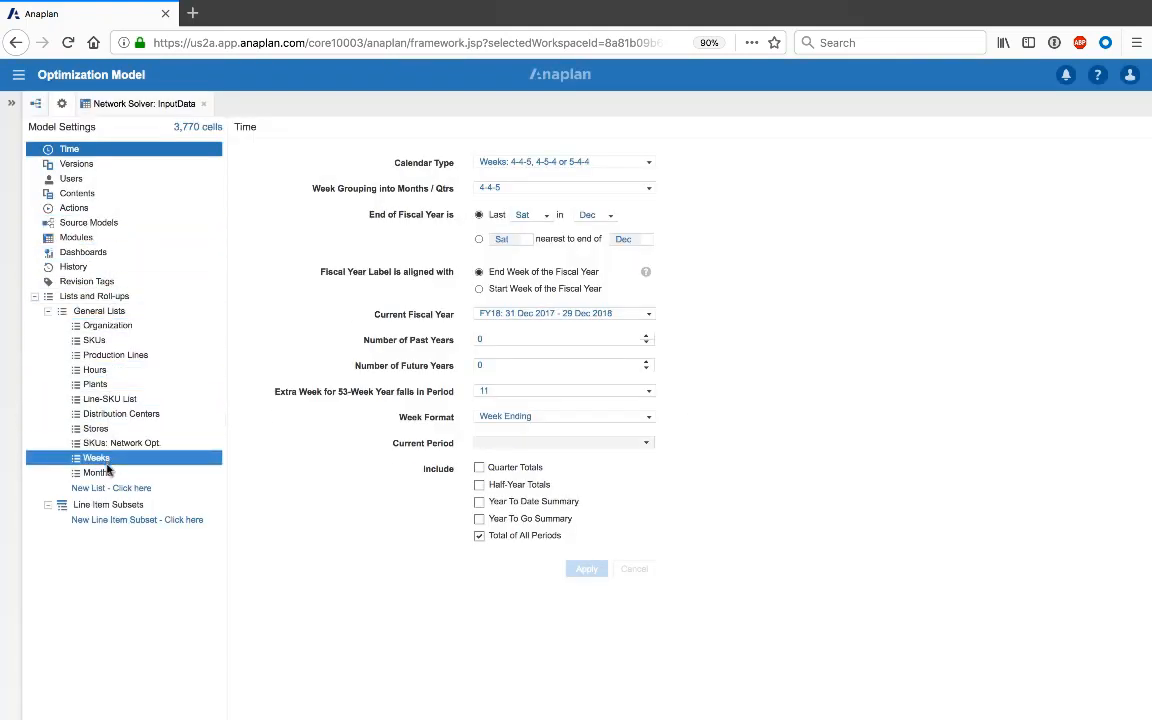
- View the Months list now starting at Feb 18, then return to the model's Time settings
{"action": "left_click", "coordinate": [96, 472]}
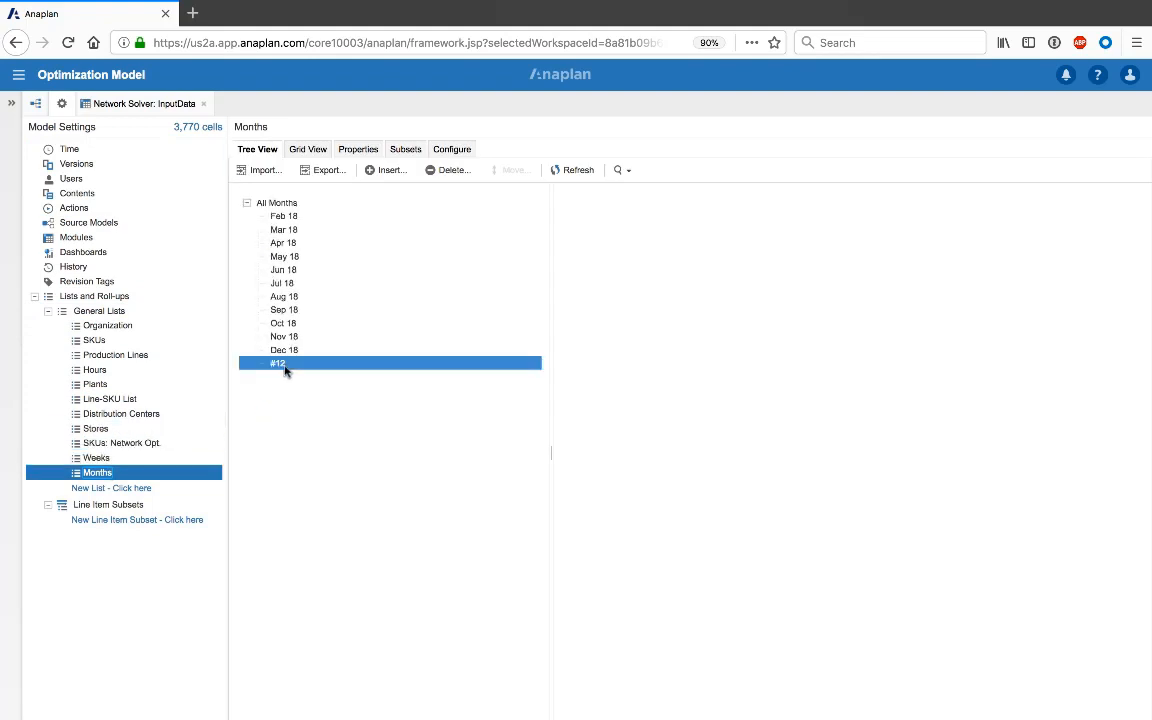
{"action": "mouse_move", "coordinate": [296, 370]}
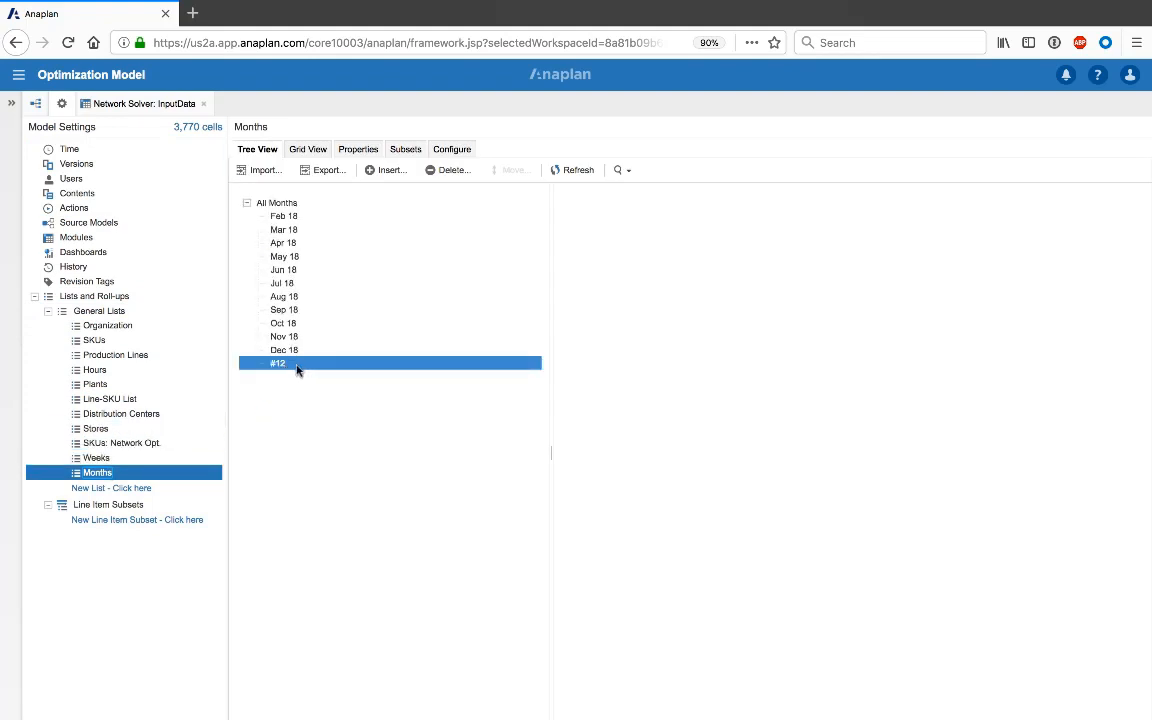
{"action": "left_click", "coordinate": [70, 148]}
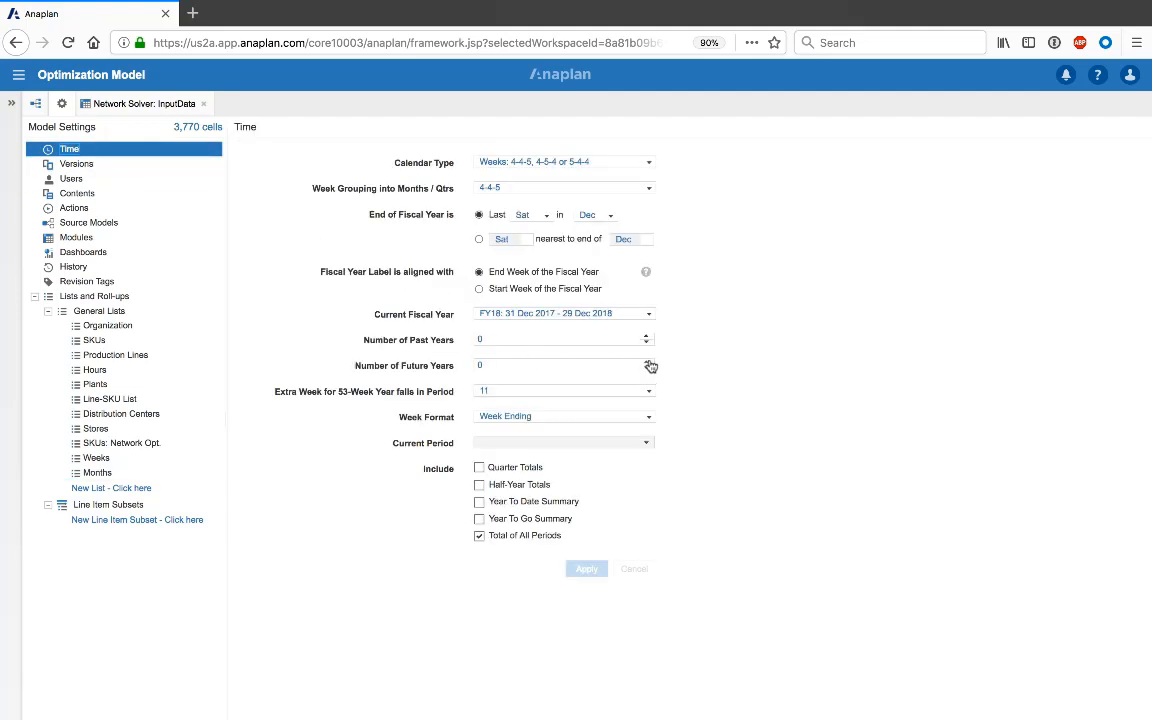
- Apply and confirm the extended time range so Months runs Feb 18 to Jan 19, then go to Modules
{"action": "left_click", "coordinate": [586, 568]}
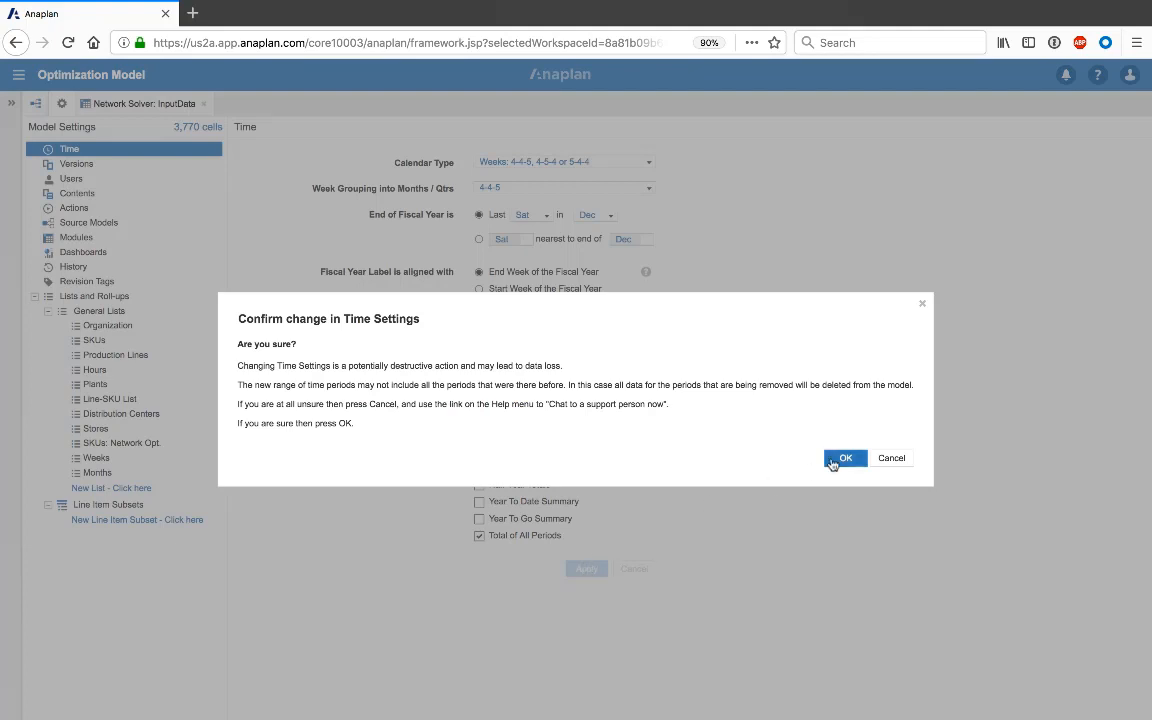
{"action": "left_click", "coordinate": [844, 458]}
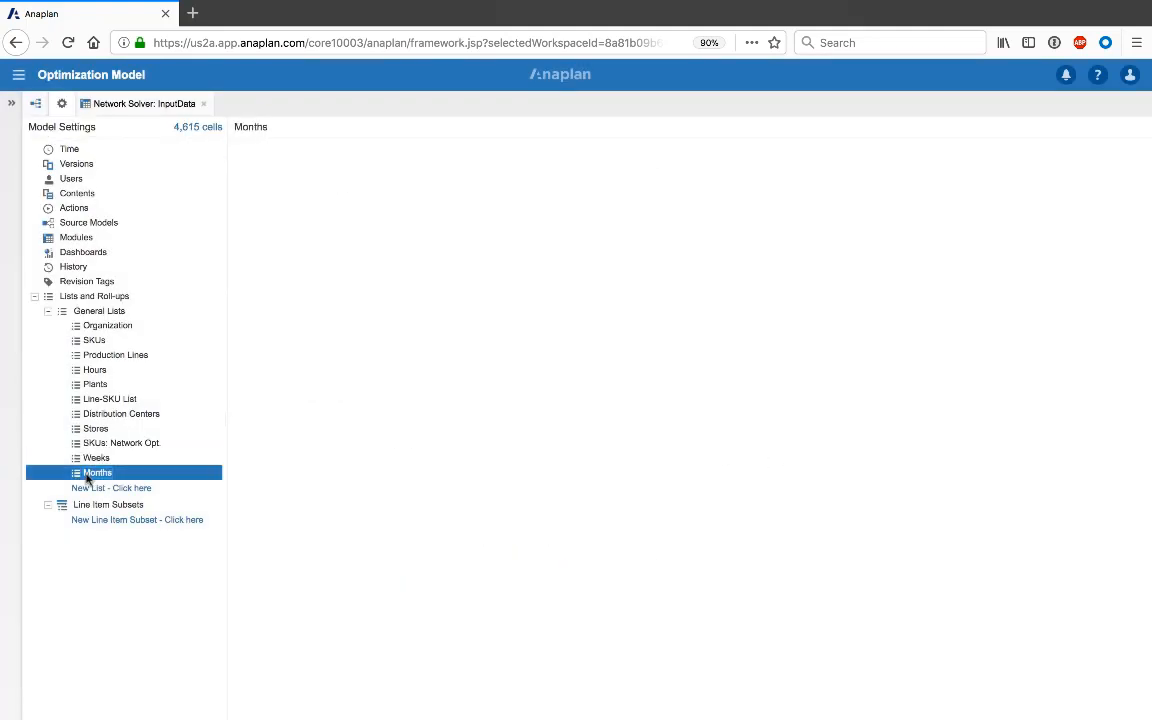
{"action": "double_click", "coordinate": [96, 472]}
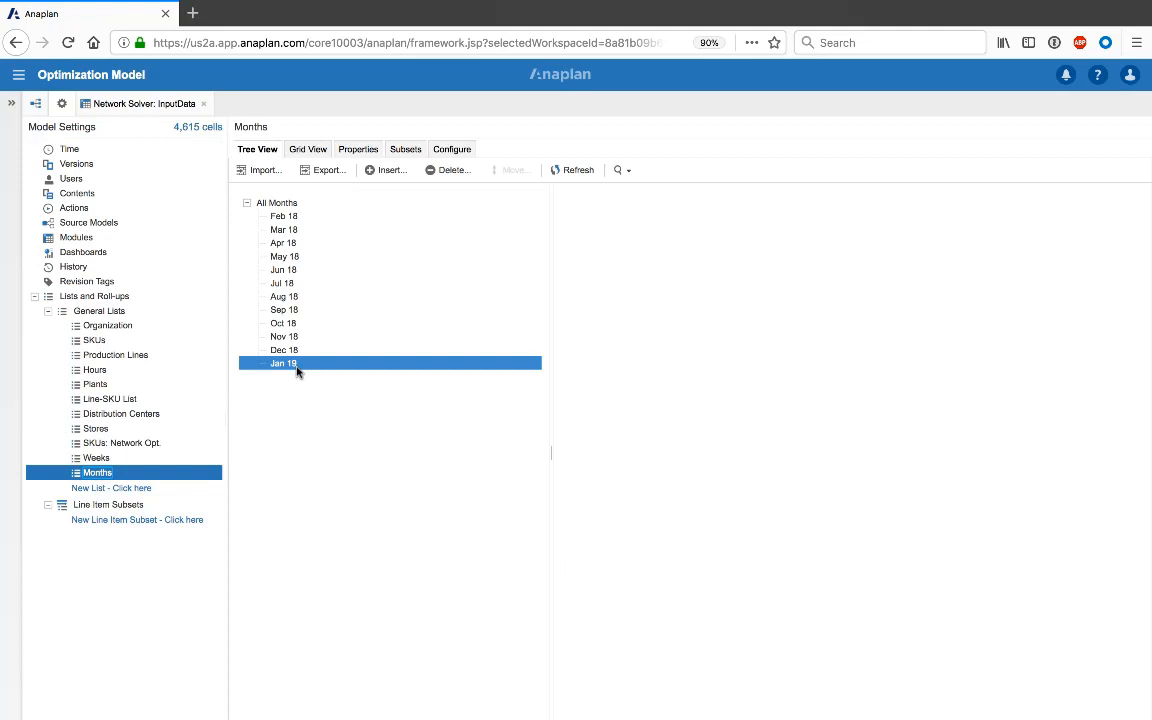
{"action": "left_click", "coordinate": [284, 364]}
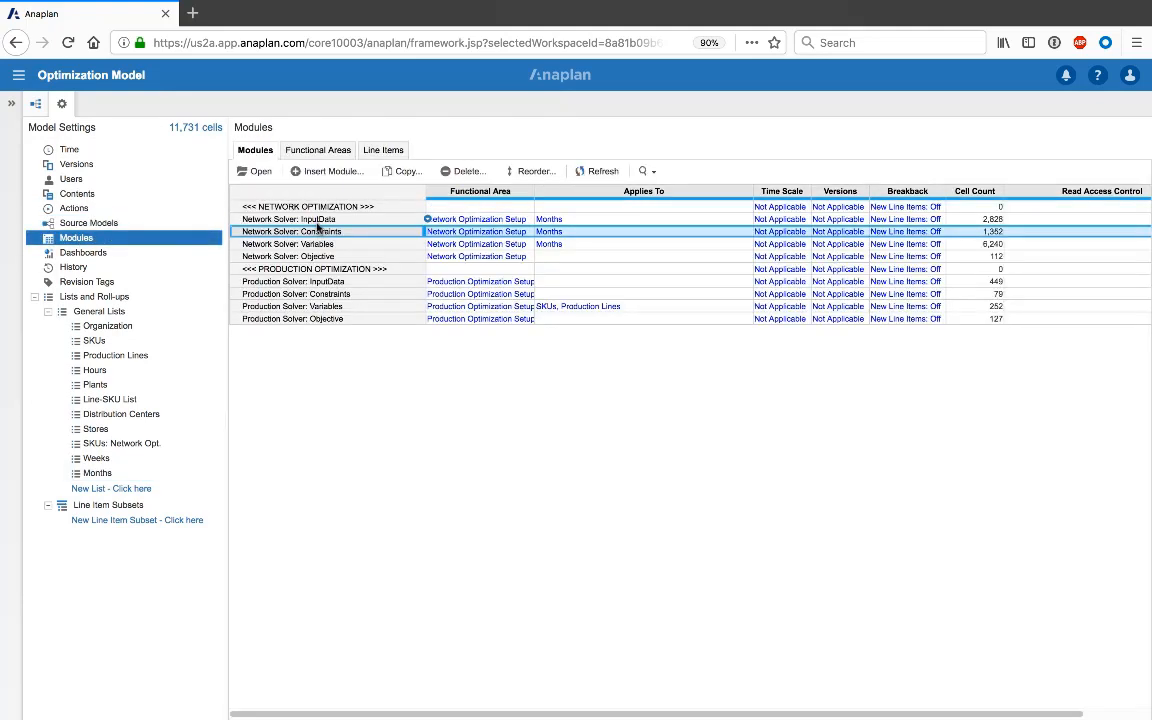
- Open Network Solver: Constraints in blueprint view showing the C1: Demand formula
{"action": "double_click", "coordinate": [292, 232]}
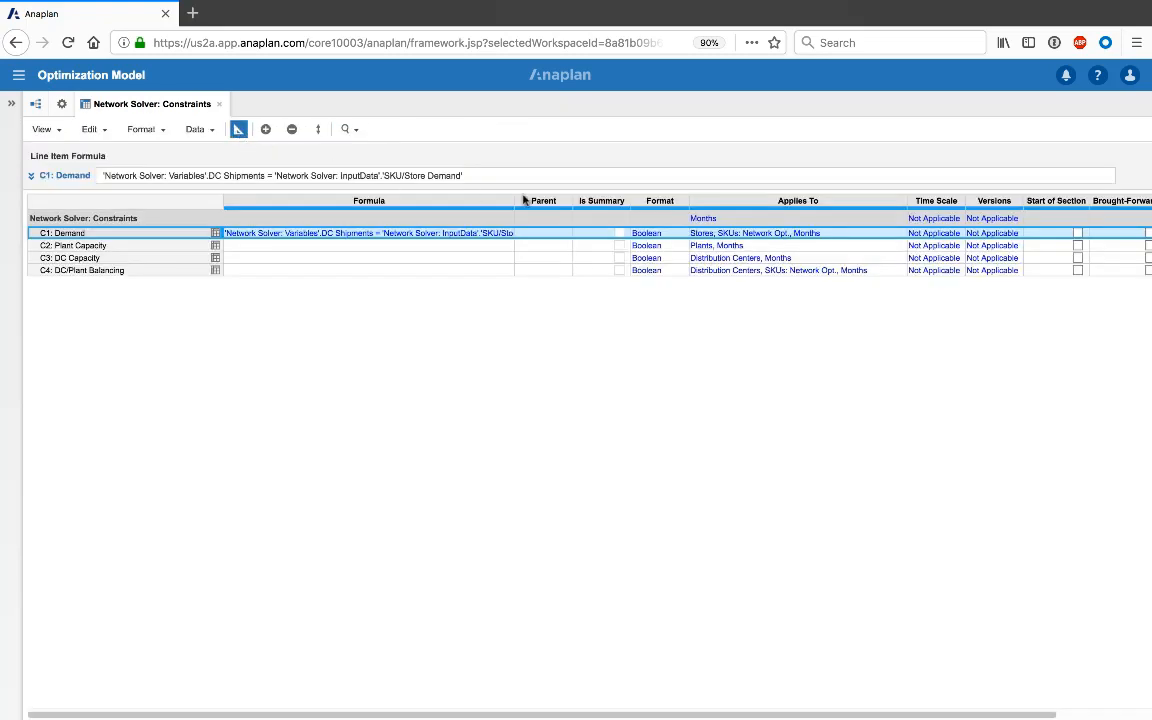
{"action": "mouse_move", "coordinate": [830, 238]}
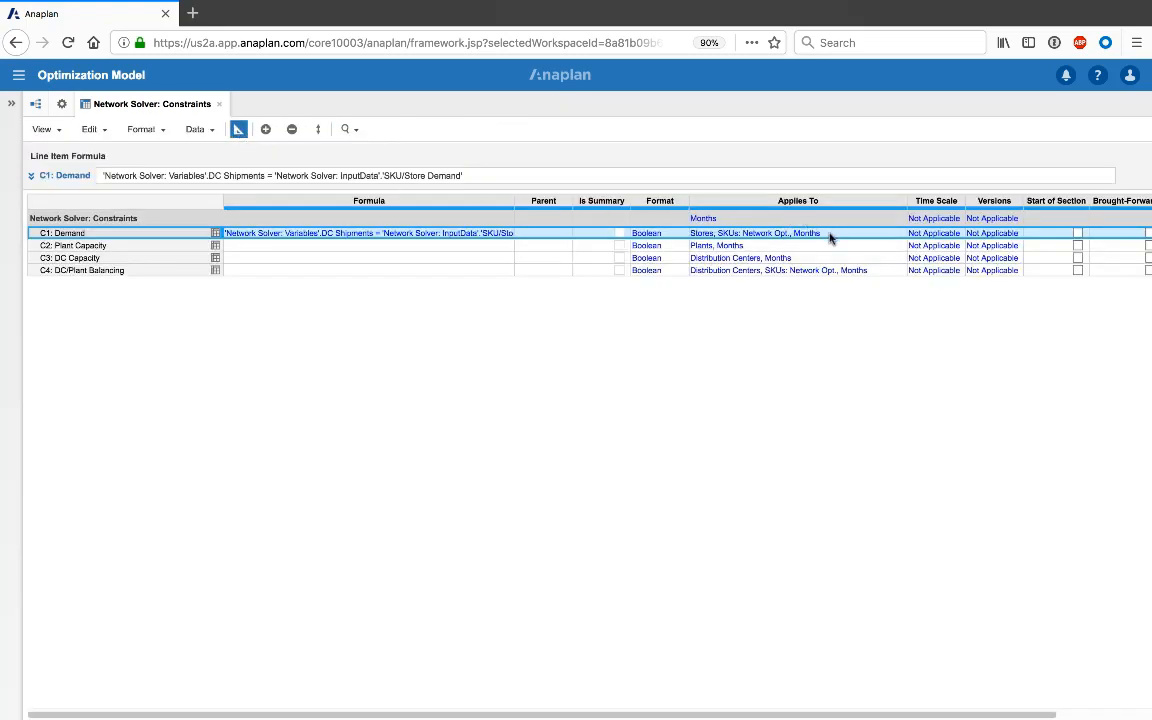